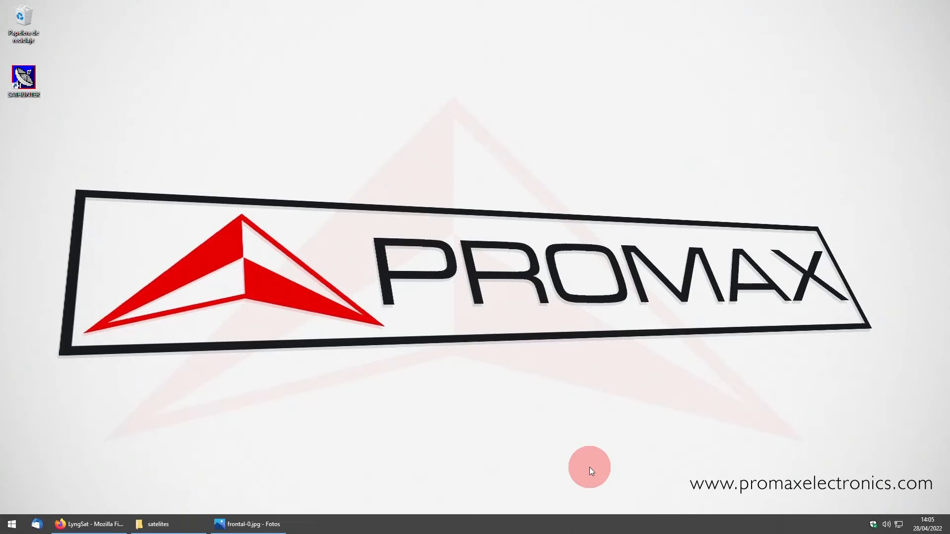
Restore the Photos window showing frontal-0.jpg of the SatHunter+ front panel
left_click(248, 524)
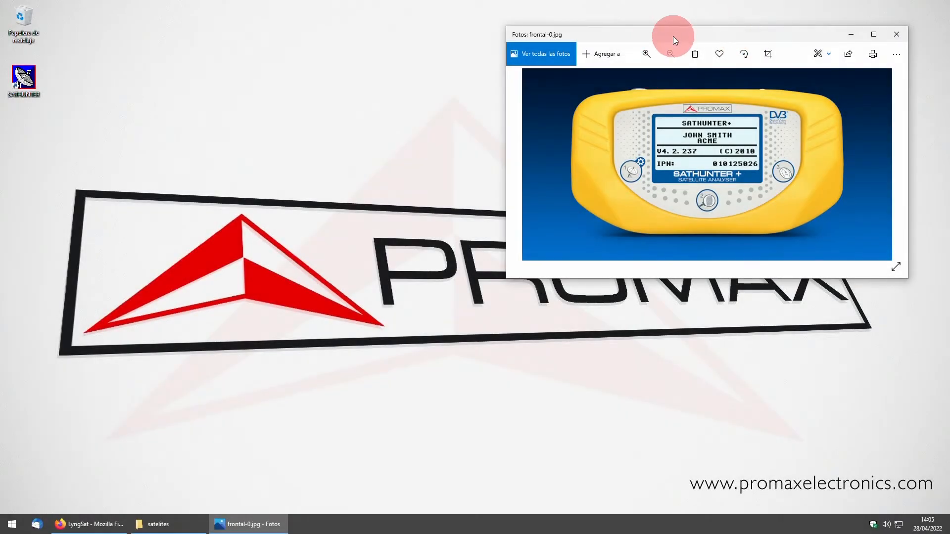
Maximize the Photos window to view the meter front-panel images full screen
left_click(874, 34)
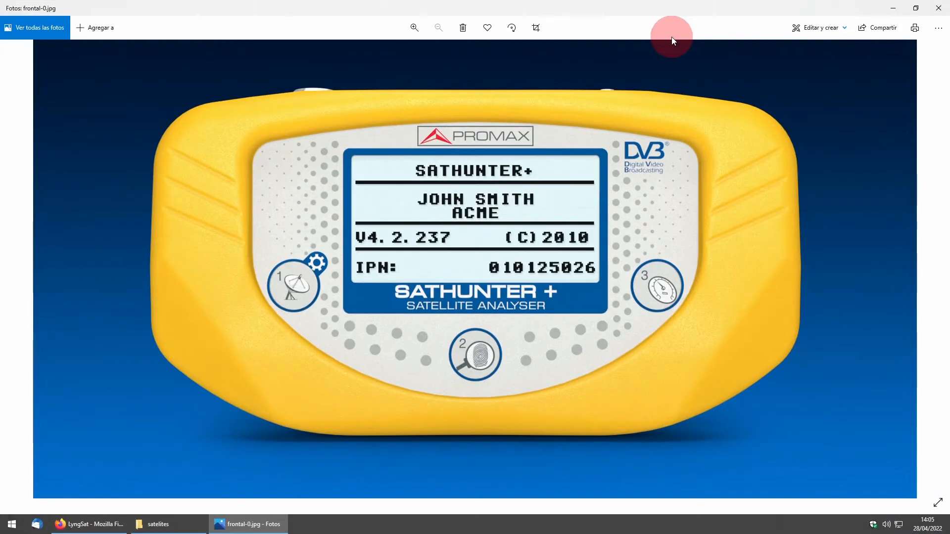
mouse_move(289, 440)
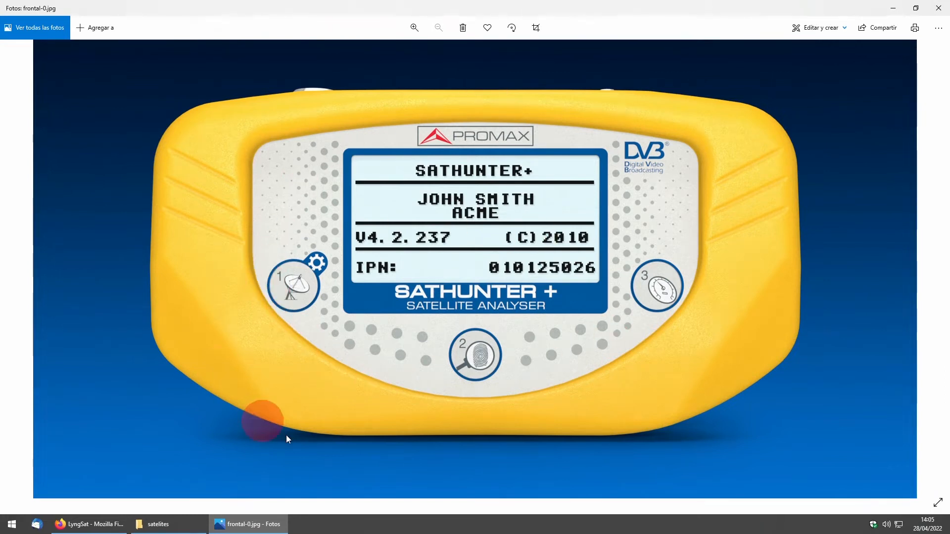
mouse_move(683, 465)
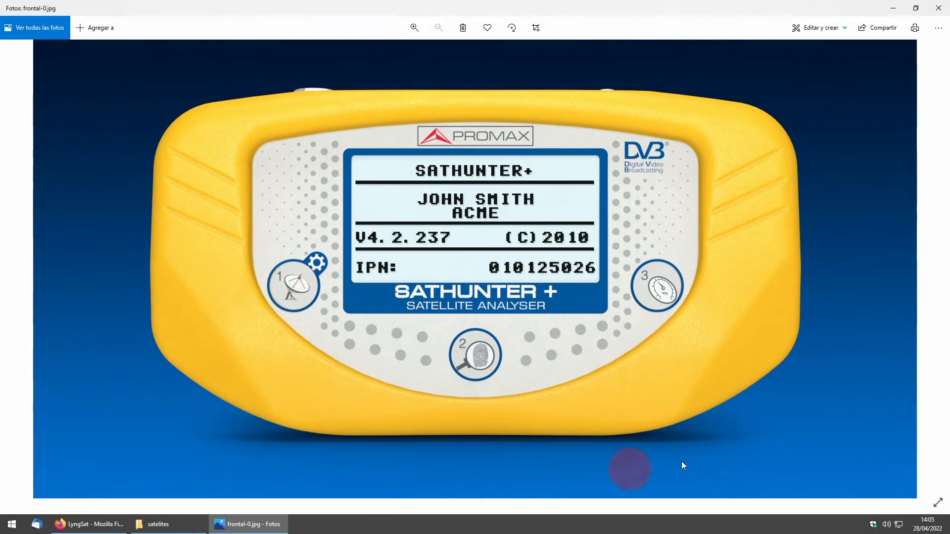
mouse_move(743, 437)
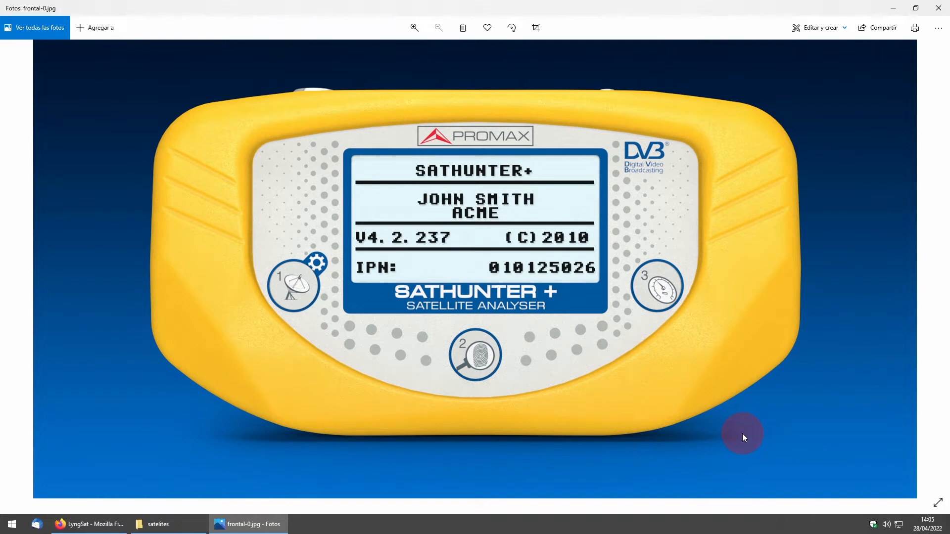
mouse_move(731, 314)
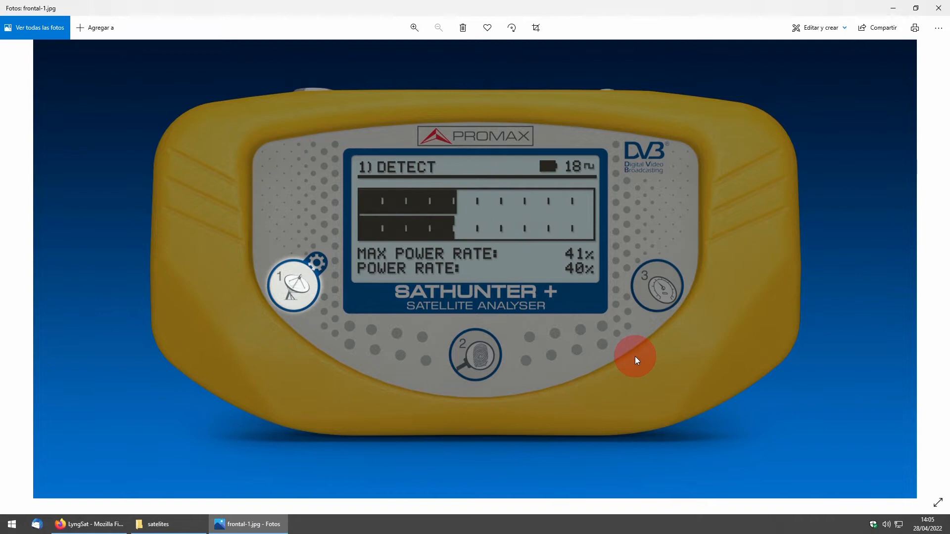
mouse_move(365, 212)
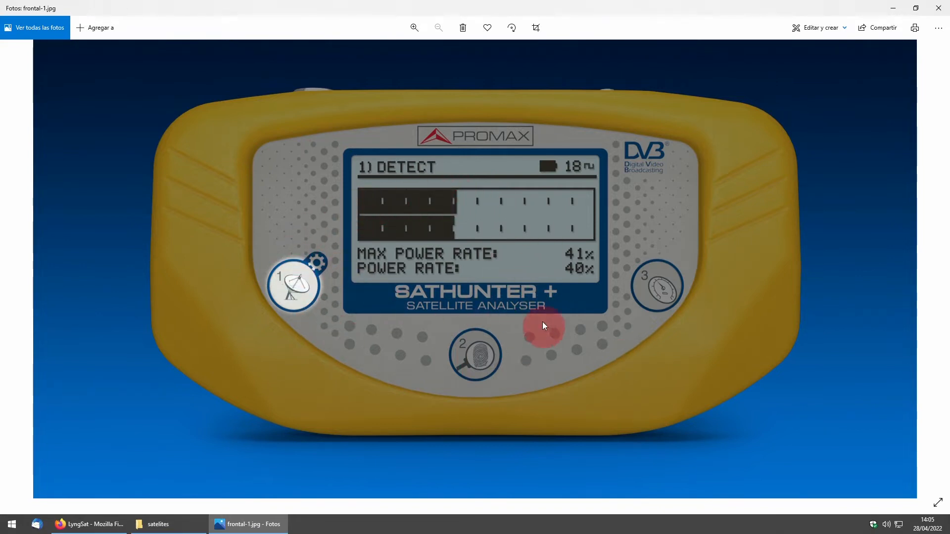
mouse_move(532, 266)
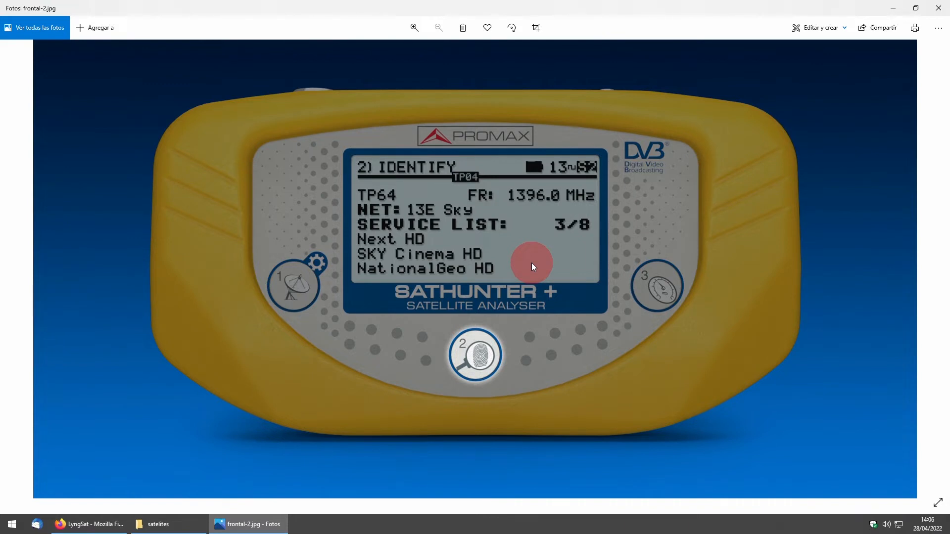
mouse_move(502, 9)
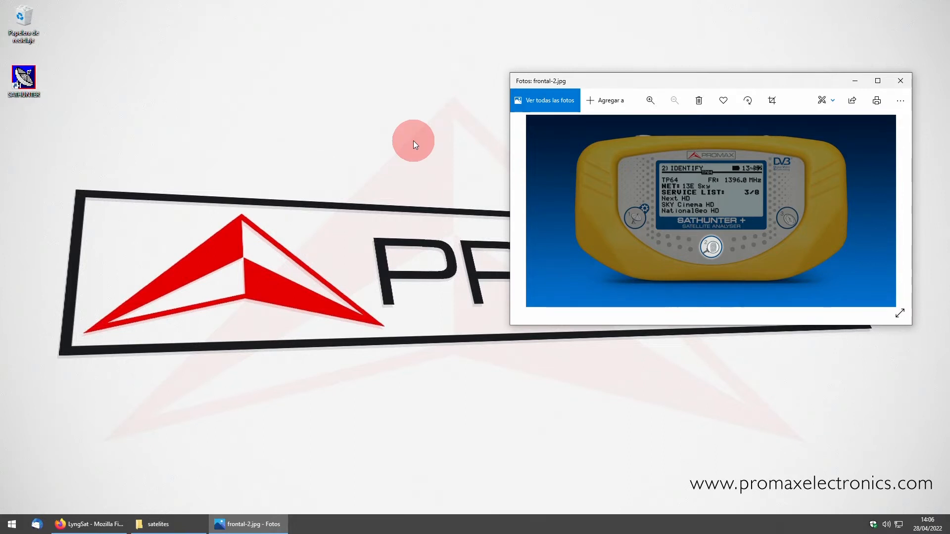
mouse_move(43, 67)
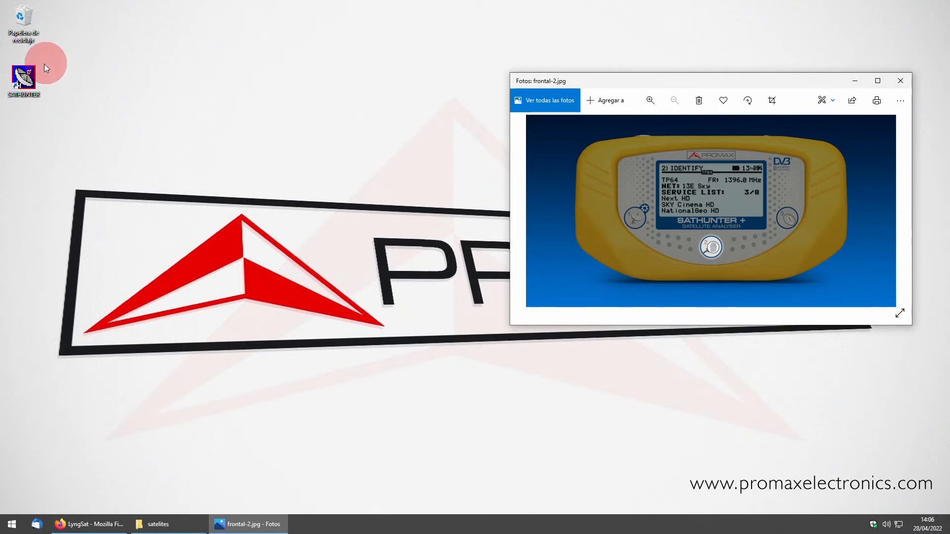
Launch SatHunter and run Tools > Detect to find the meter on COM7
double_click(24, 76)
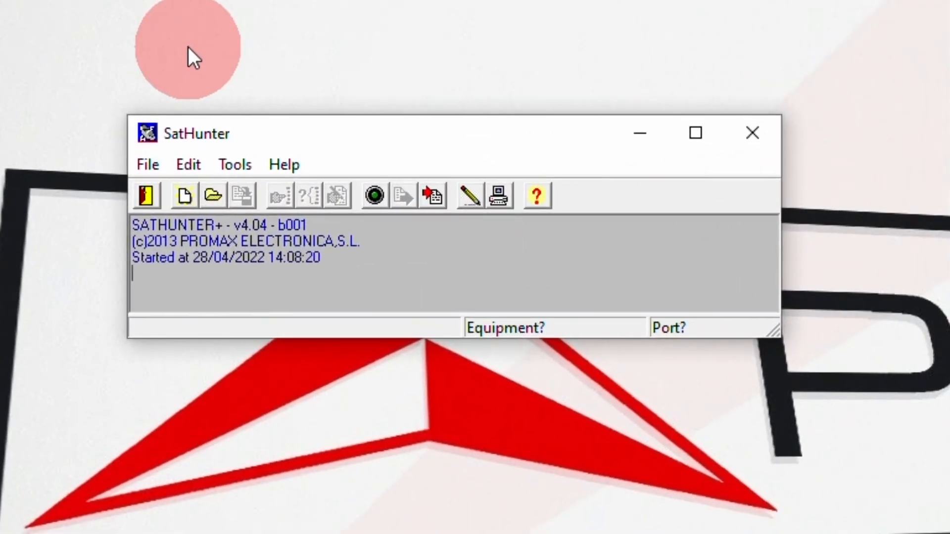
mouse_move(239, 160)
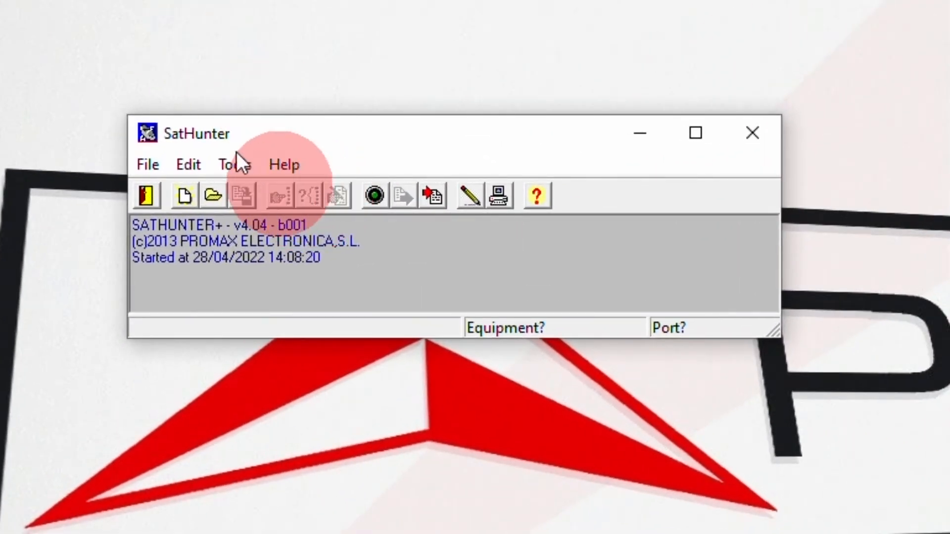
left_click(234, 165)
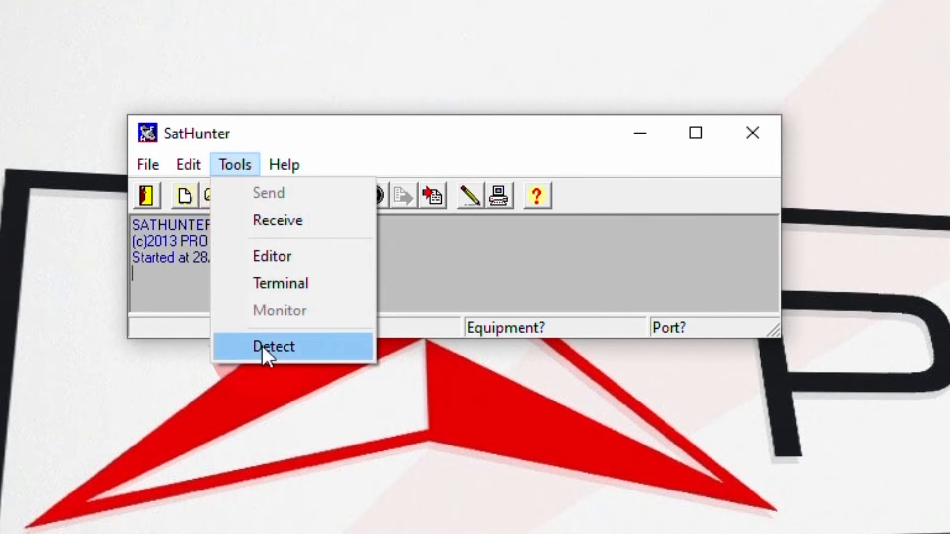
left_click(273, 346)
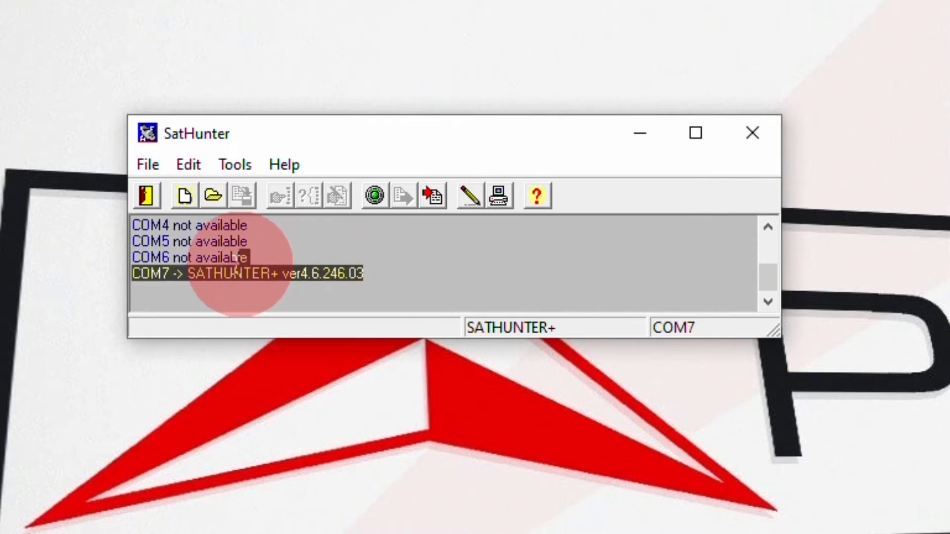
mouse_move(109, 281)
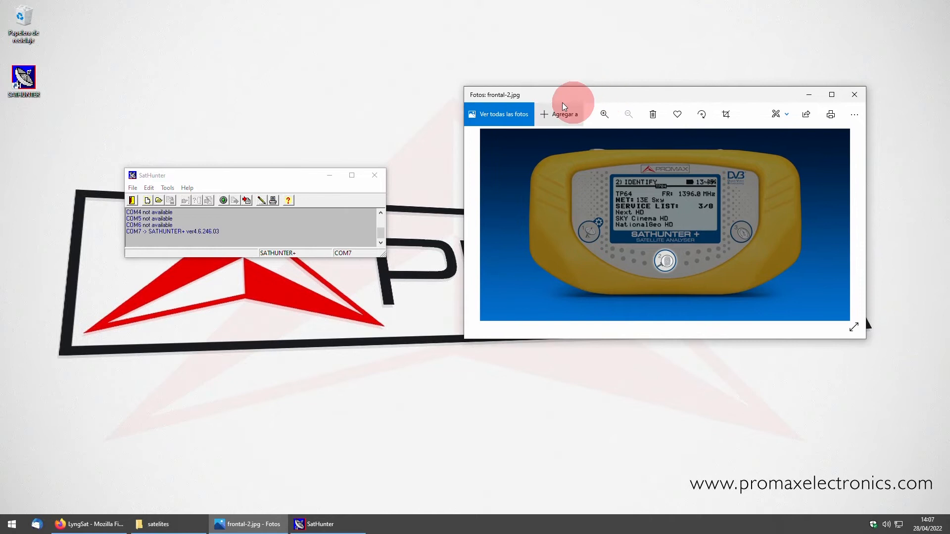
mouse_move(200, 129)
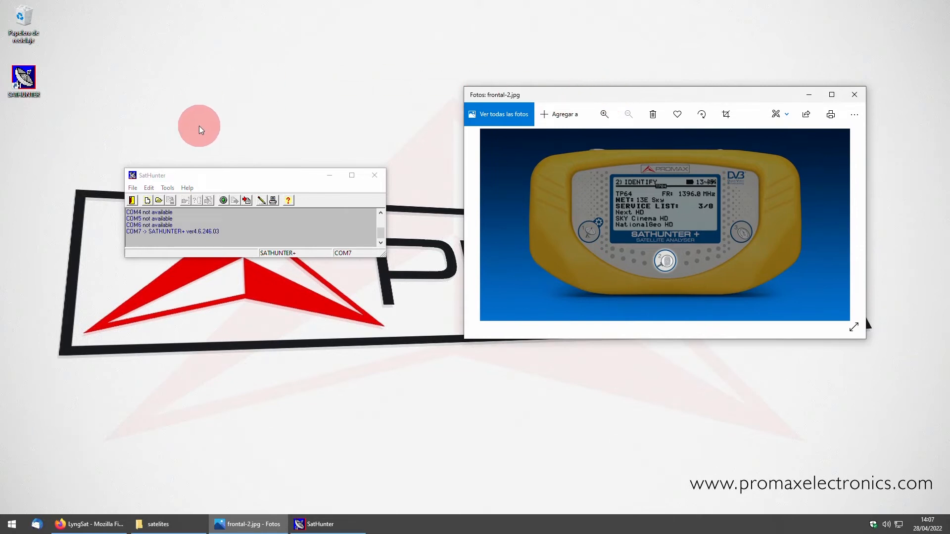
mouse_move(543, 100)
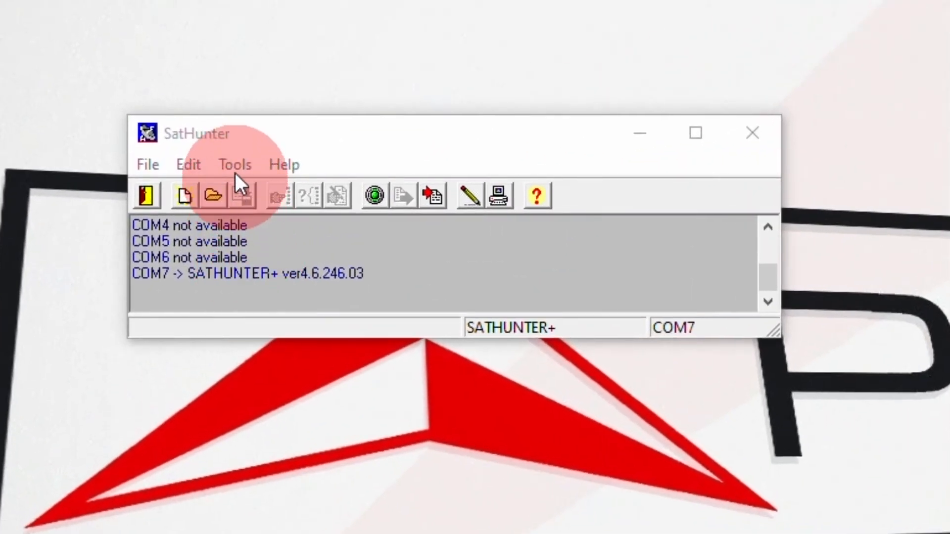
Receive the meter's stored configuration via Tools > Receive into Untitled.PRO
left_click(234, 164)
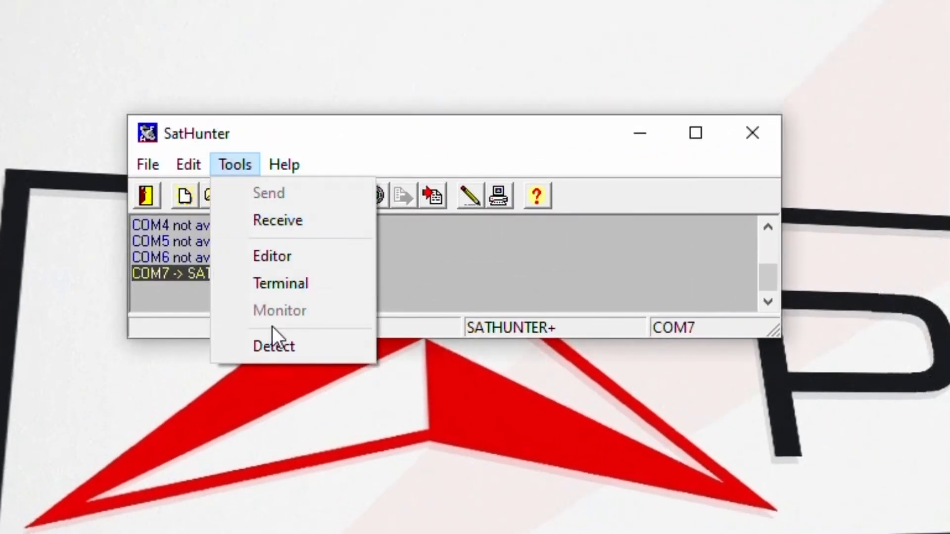
mouse_move(277, 220)
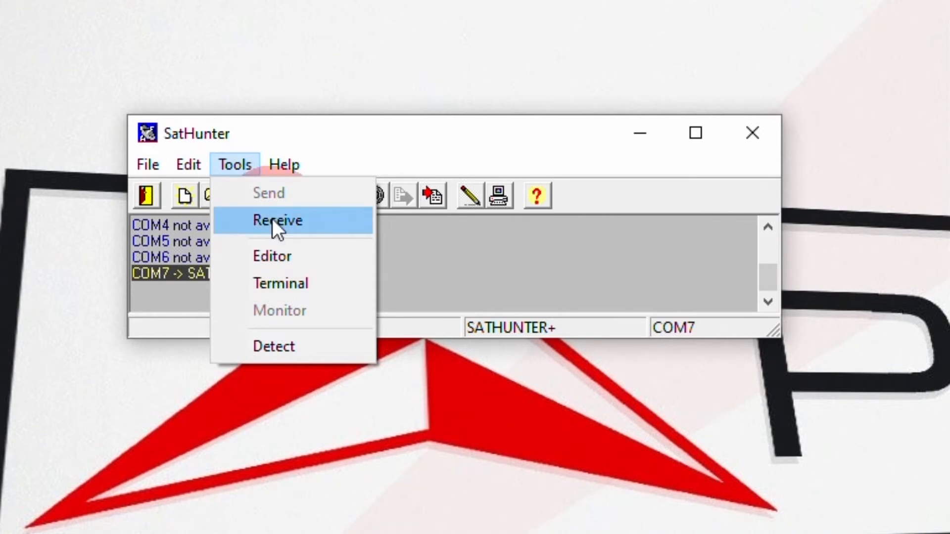
left_click(277, 220)
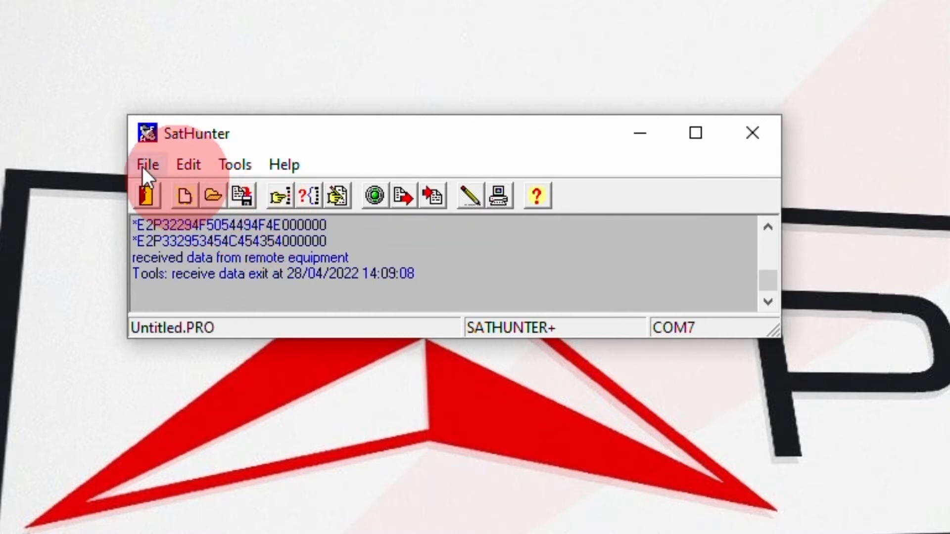
Save the received configuration to the Desktop as ORIGINAL.PRO
left_click(148, 164)
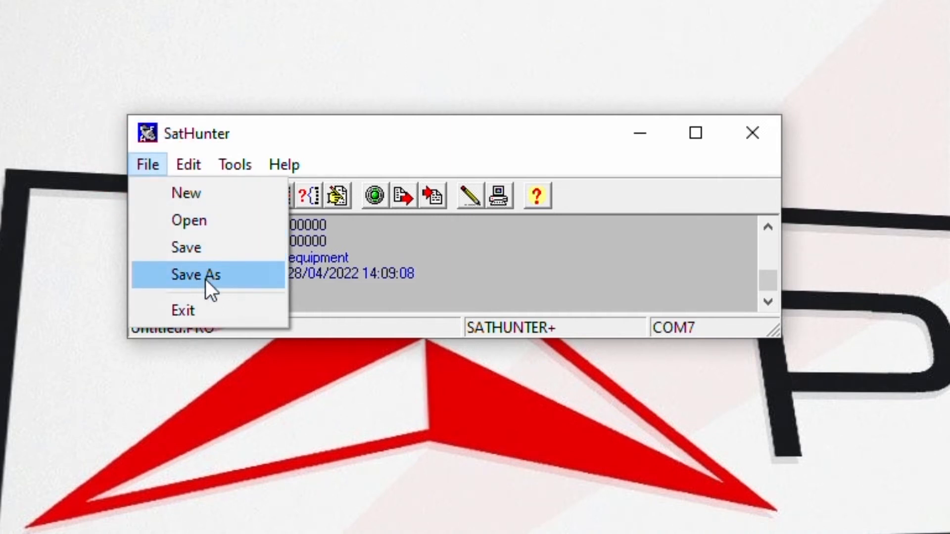
left_click(195, 275)
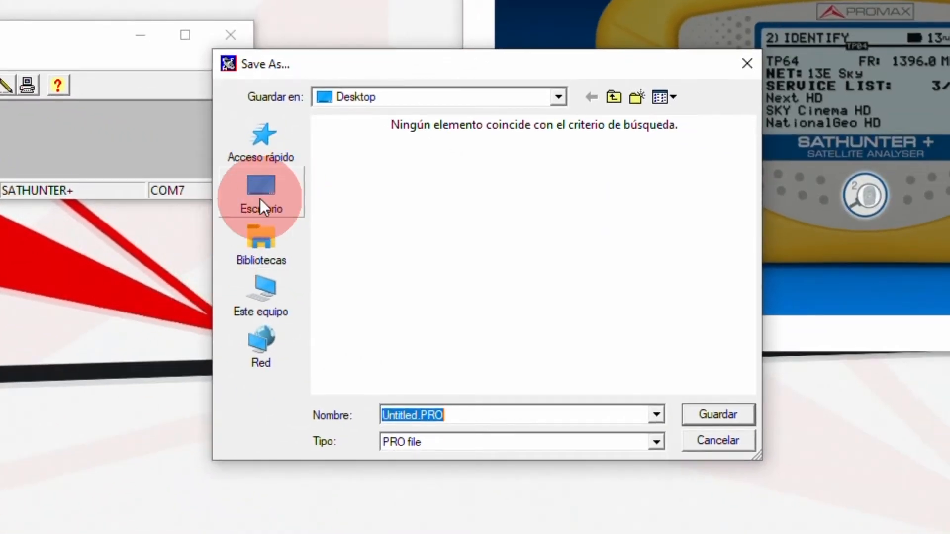
left_click(261, 191)
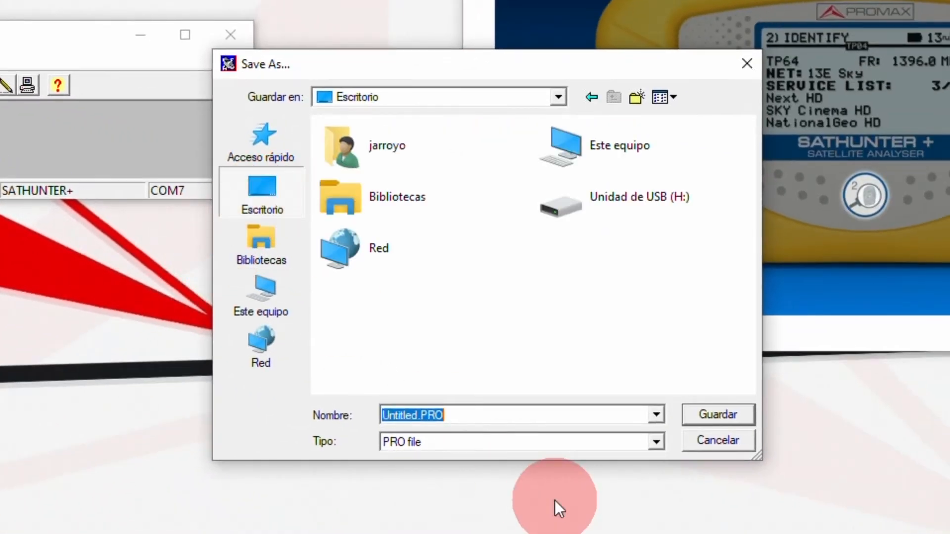
type("ORIGINAL")
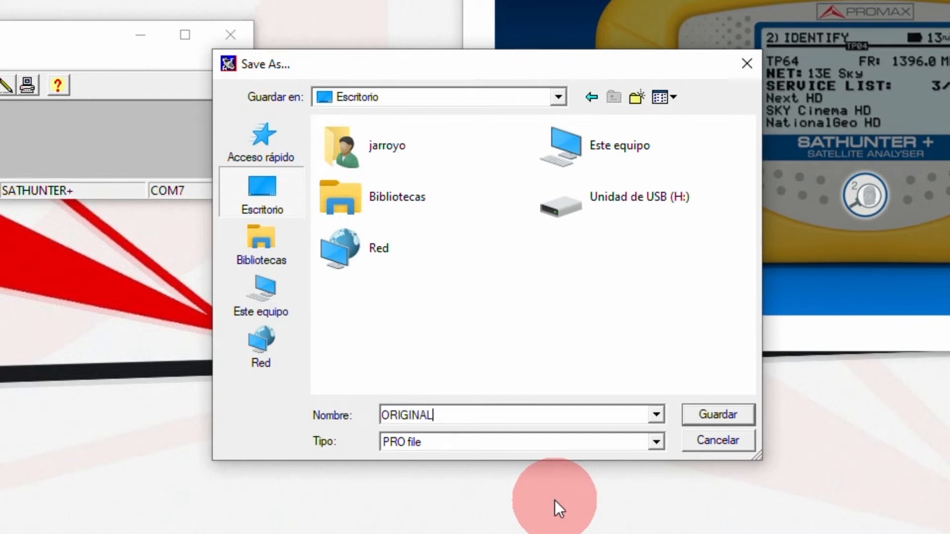
left_click(718, 415)
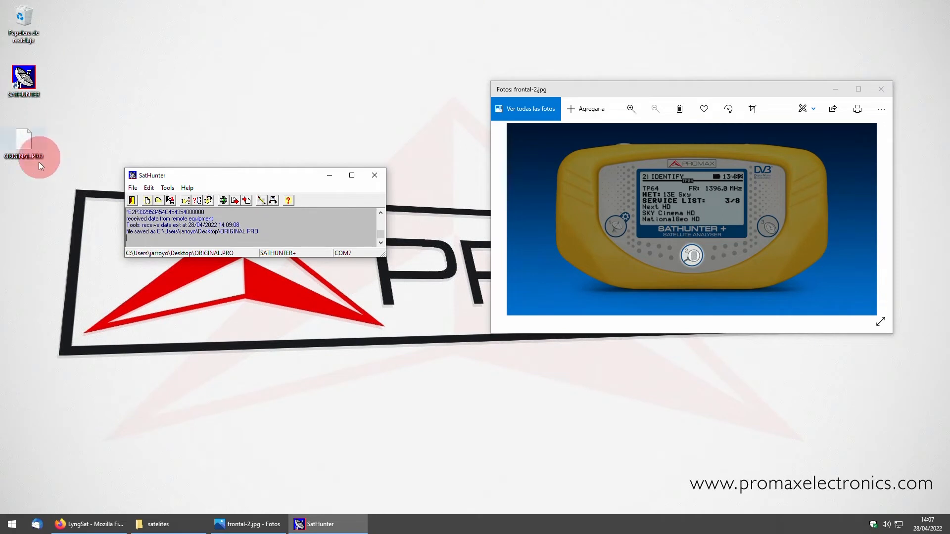
mouse_move(91, 158)
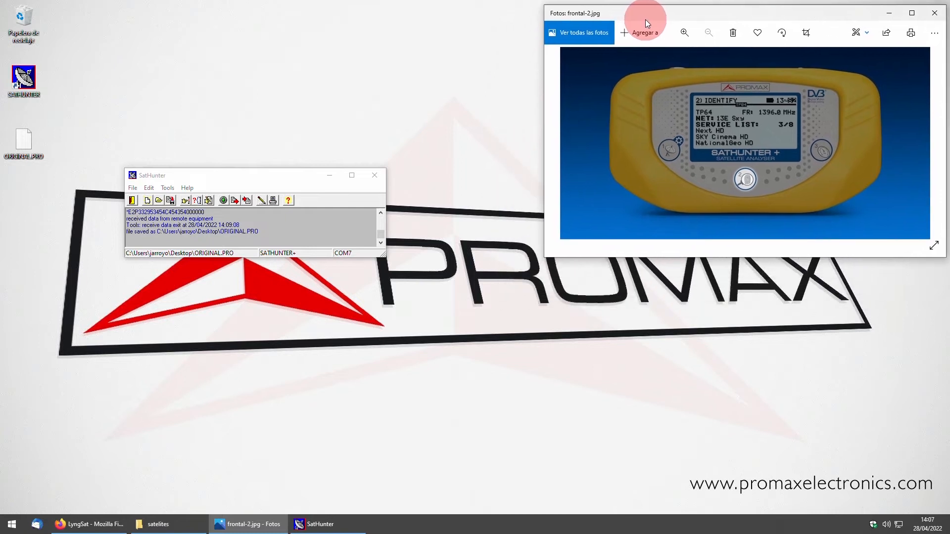
mouse_move(250, 167)
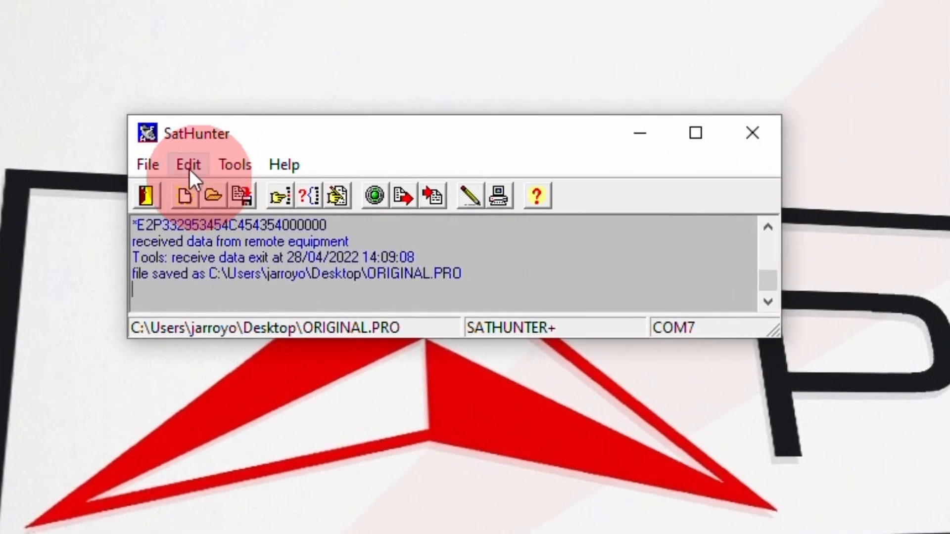
Open the Detection points editor and step to test point 50 (13 V, 22 kHz ON)
left_click(188, 164)
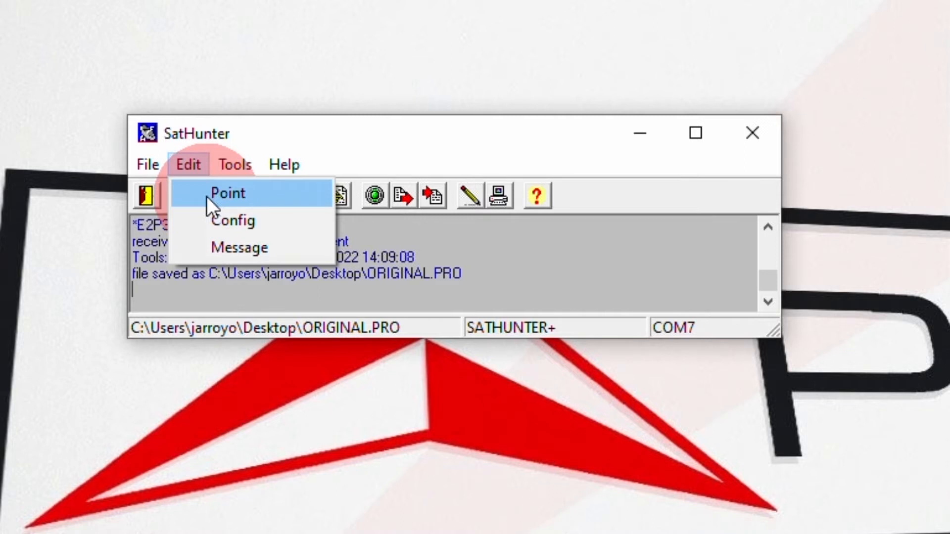
left_click(228, 194)
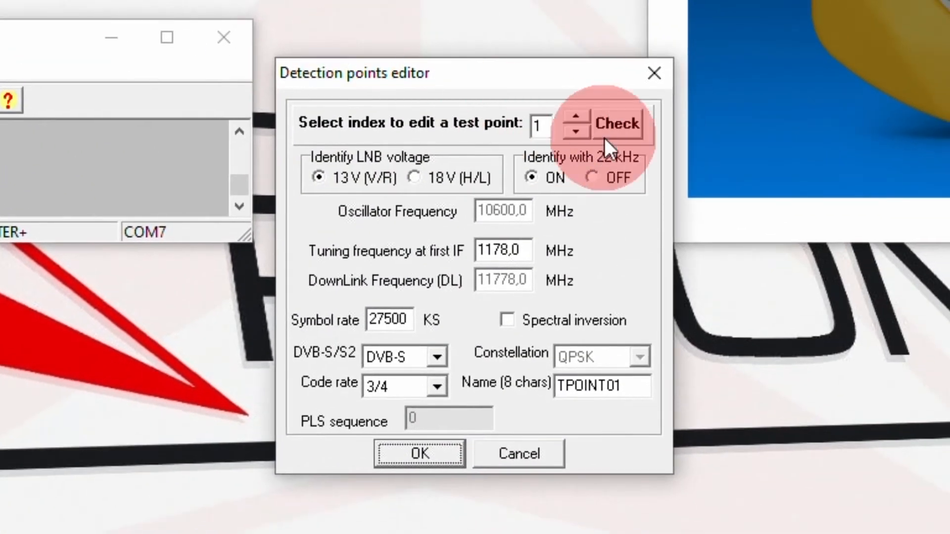
mouse_move(597, 112)
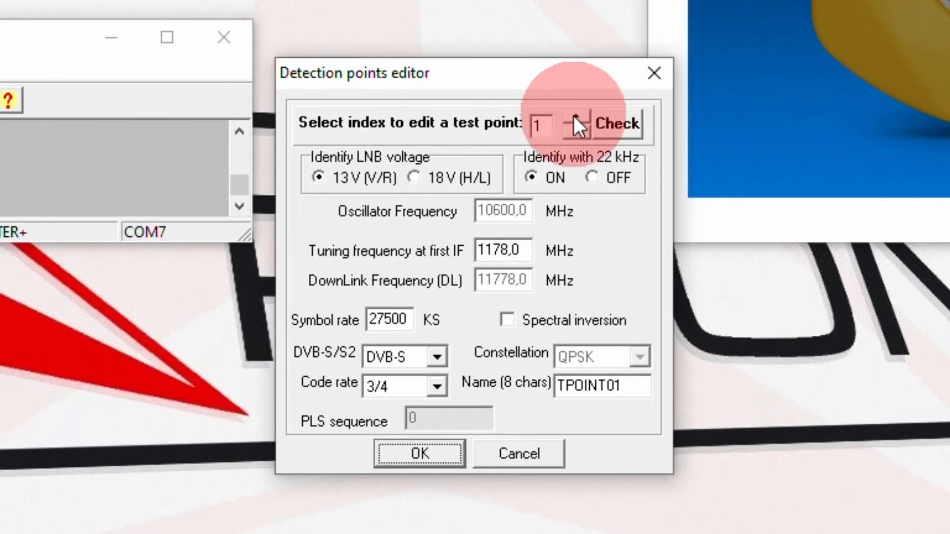
left_click(578, 117)
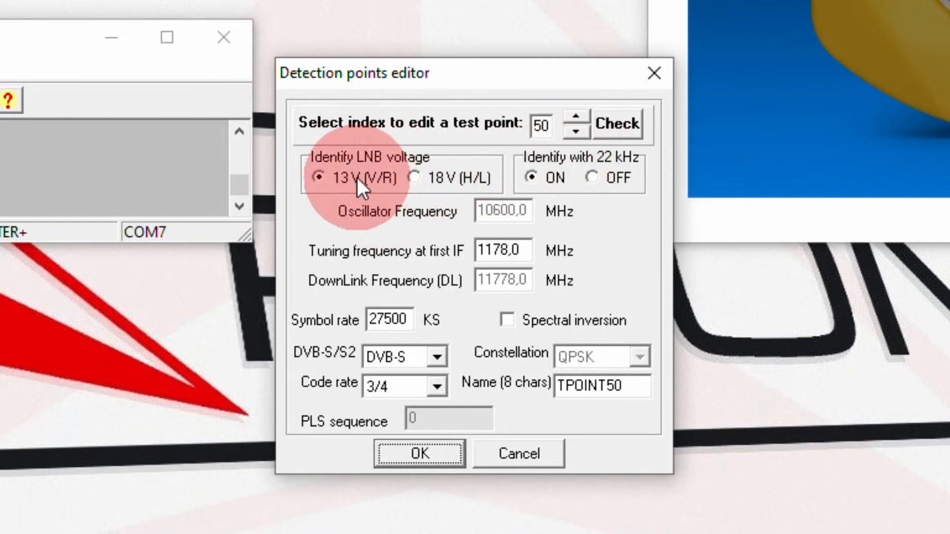
mouse_move(476, 179)
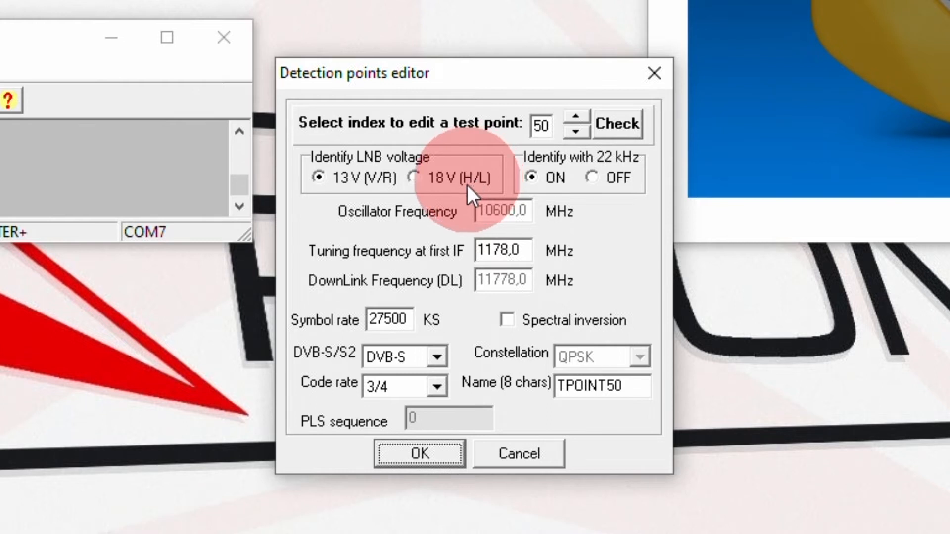
mouse_move(627, 248)
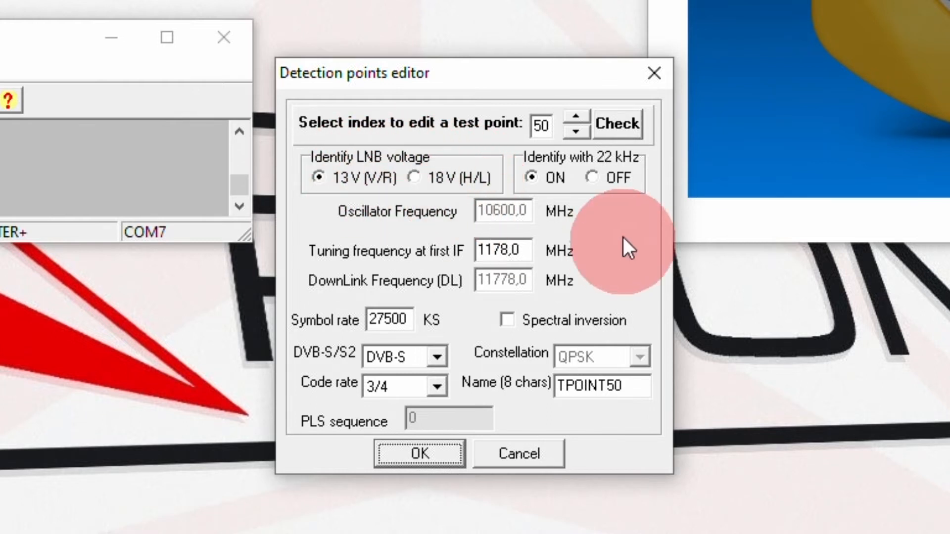
mouse_move(603, 167)
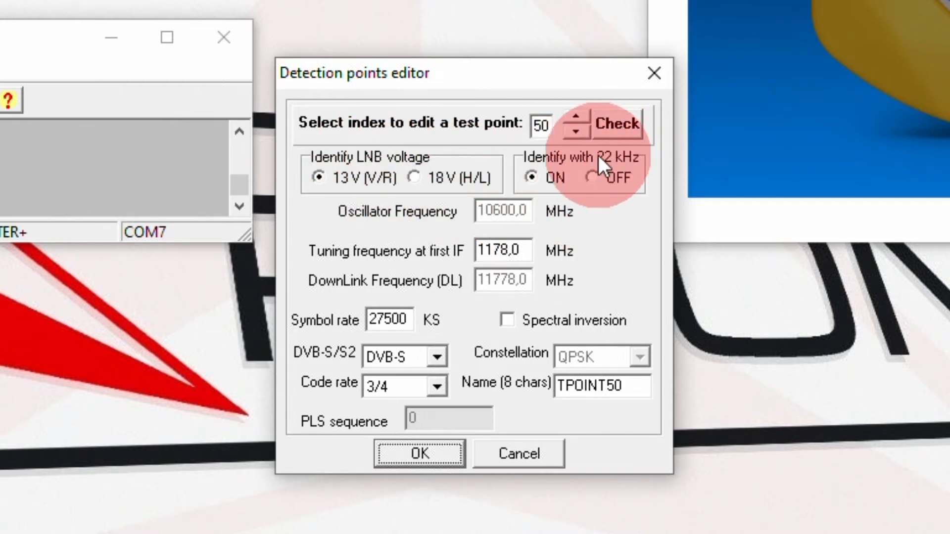
mouse_move(557, 155)
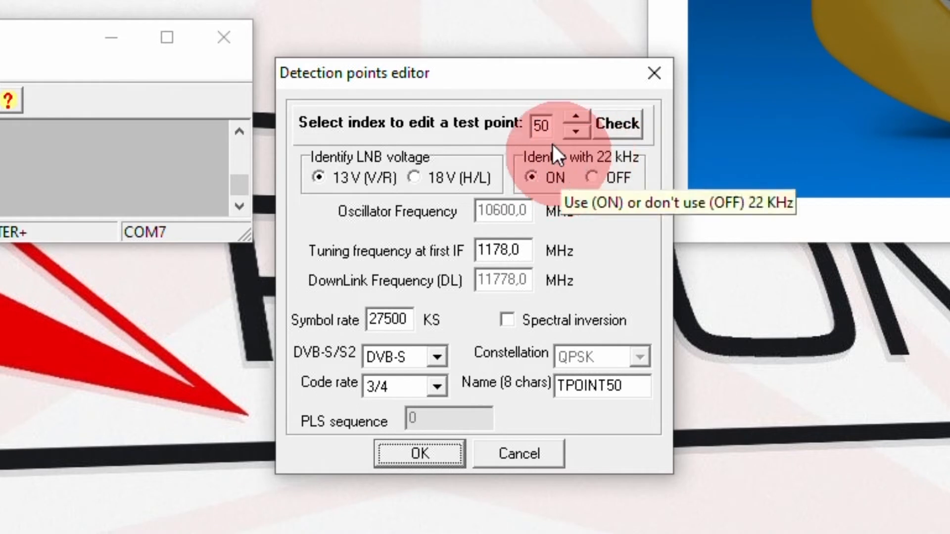
mouse_move(645, 178)
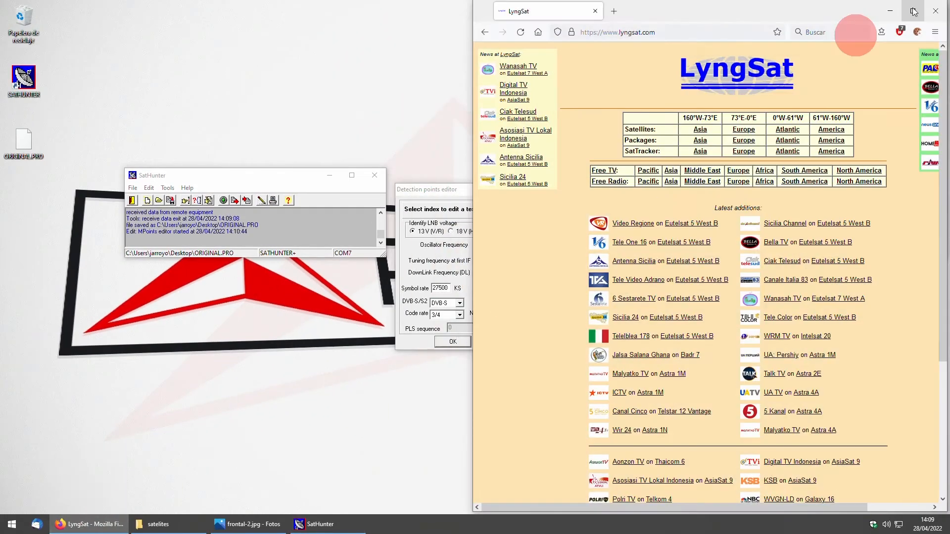
Minimize the Firefox LyngSat window to reveal the detection points editor
left_click(250, 524)
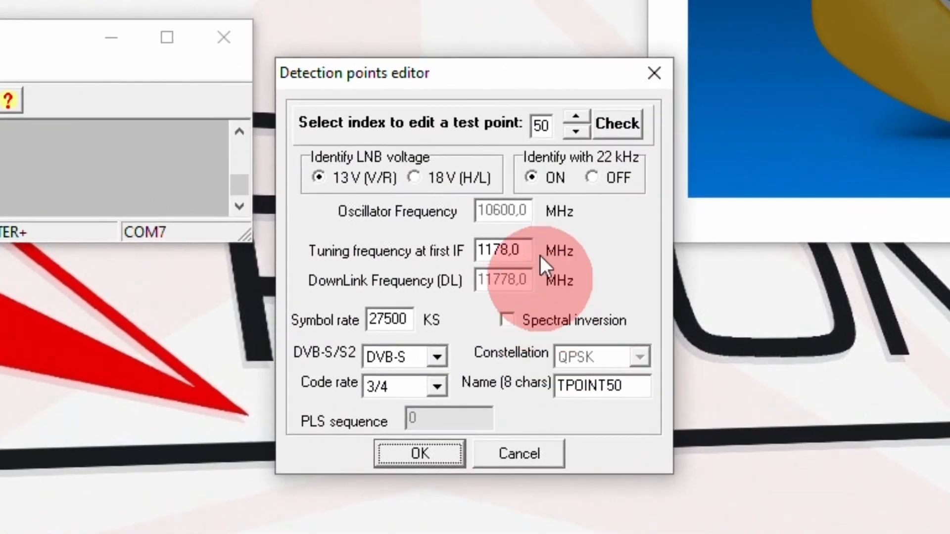
mouse_move(572, 124)
type("1")
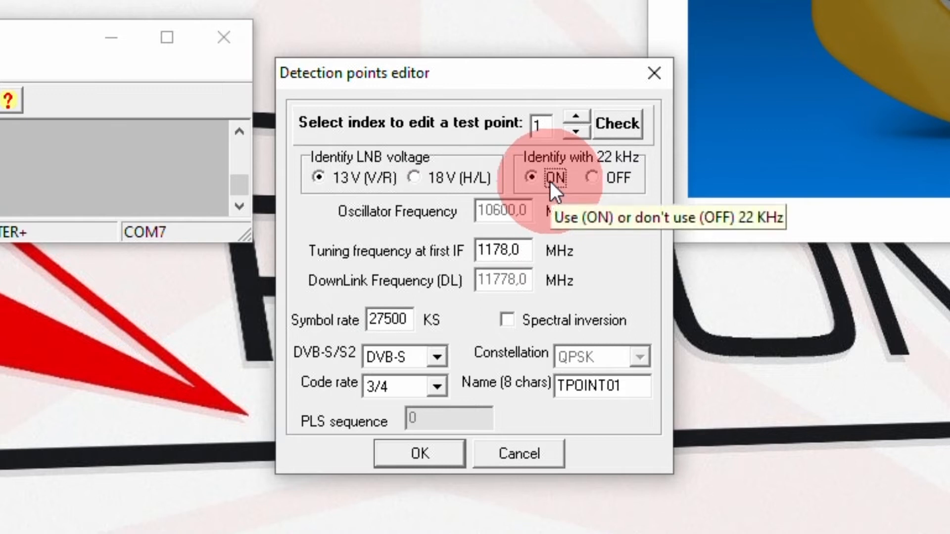
mouse_move(391, 319)
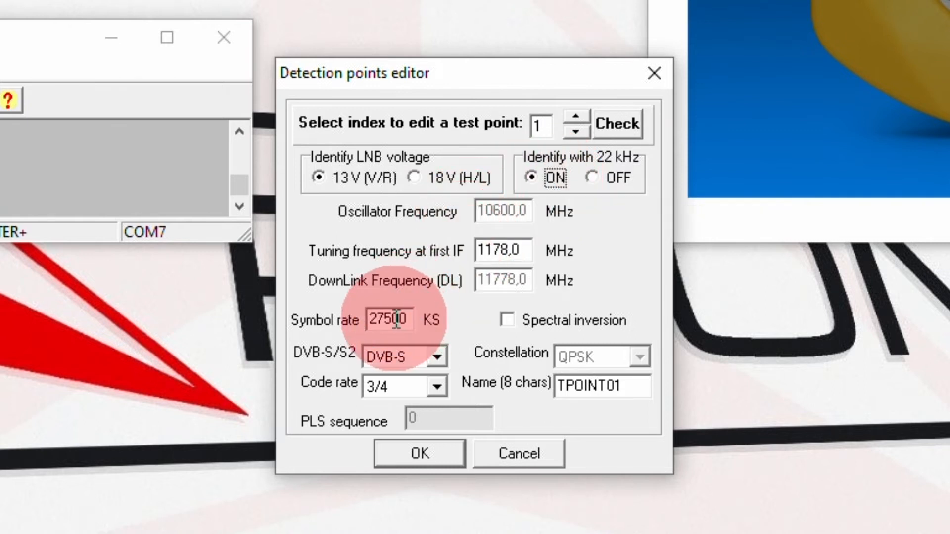
Set test point 1 to DVB-S2, code rate 3/4, named HBIRD13E
key("BackSpace")
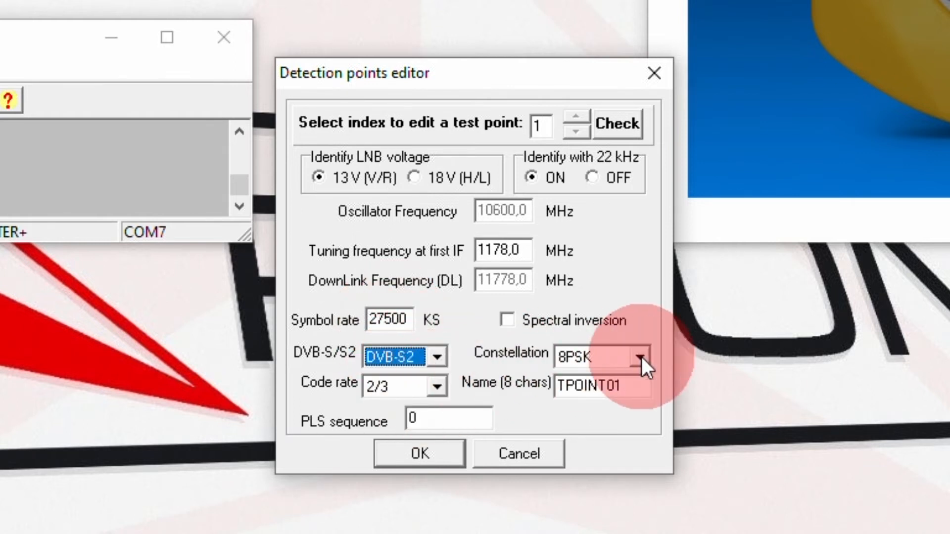
mouse_move(440, 394)
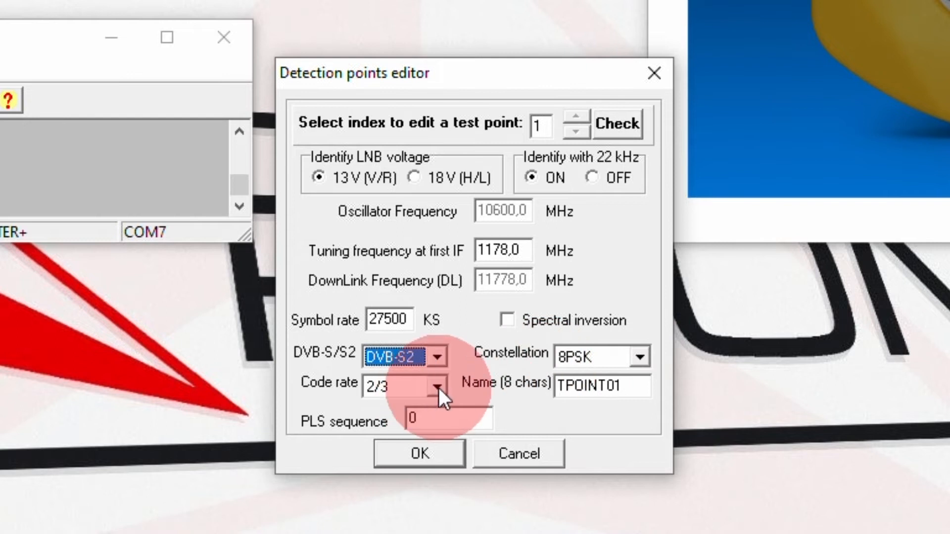
left_click(435, 383)
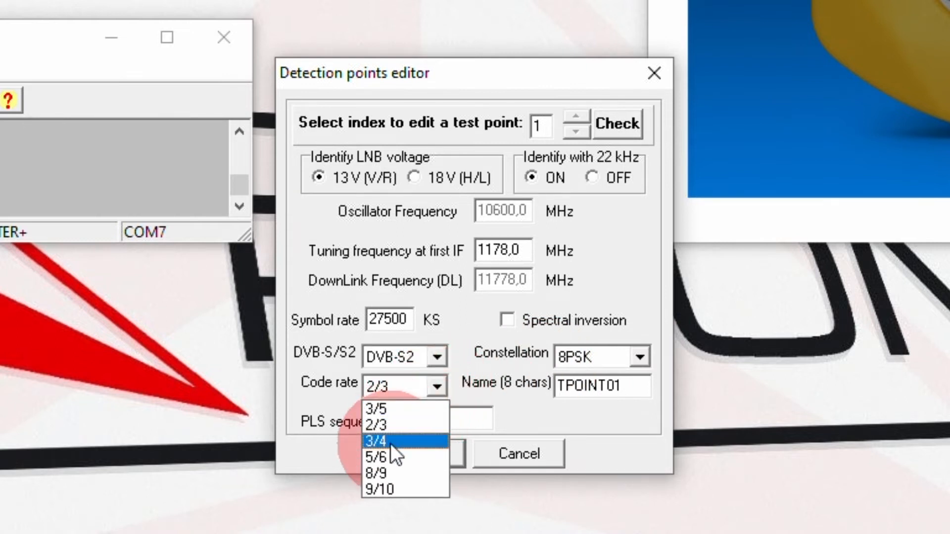
left_click(376, 440)
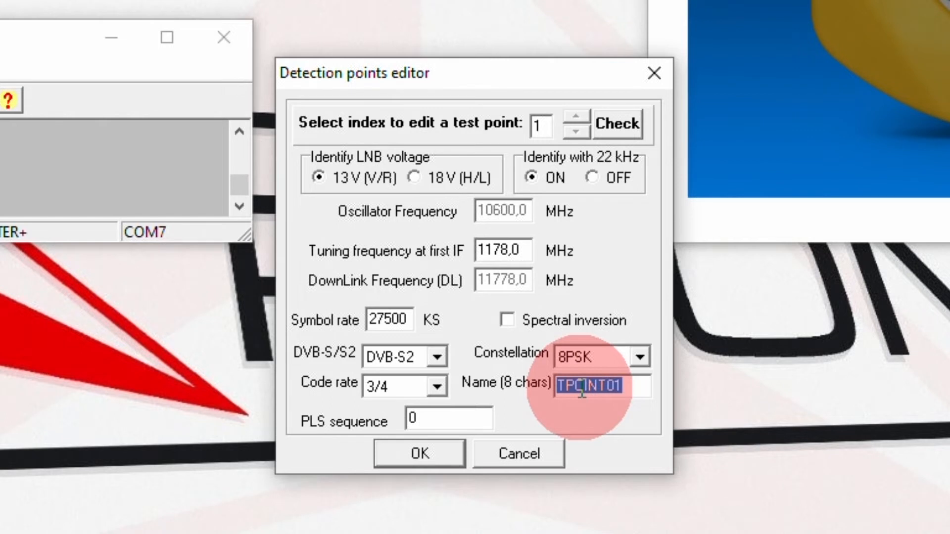
type("HBIRD13E")
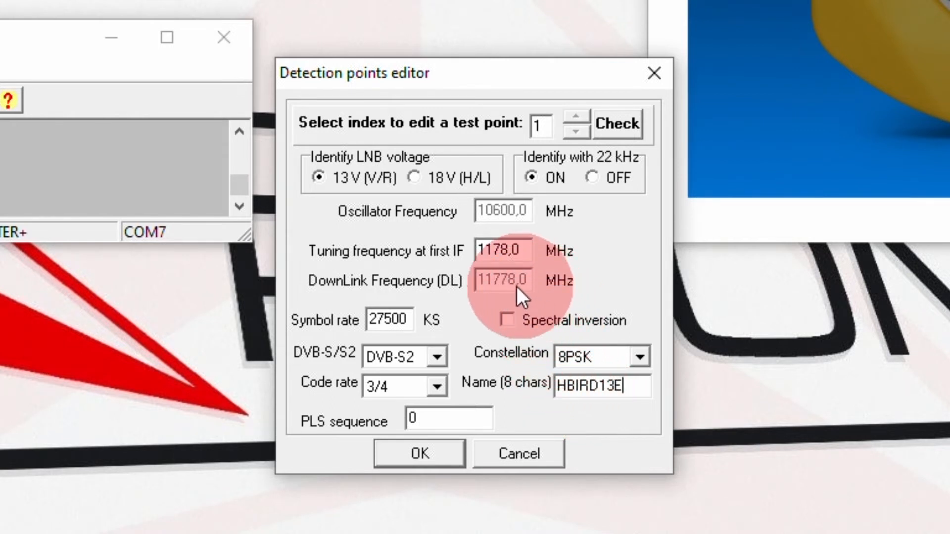
mouse_move(475, 294)
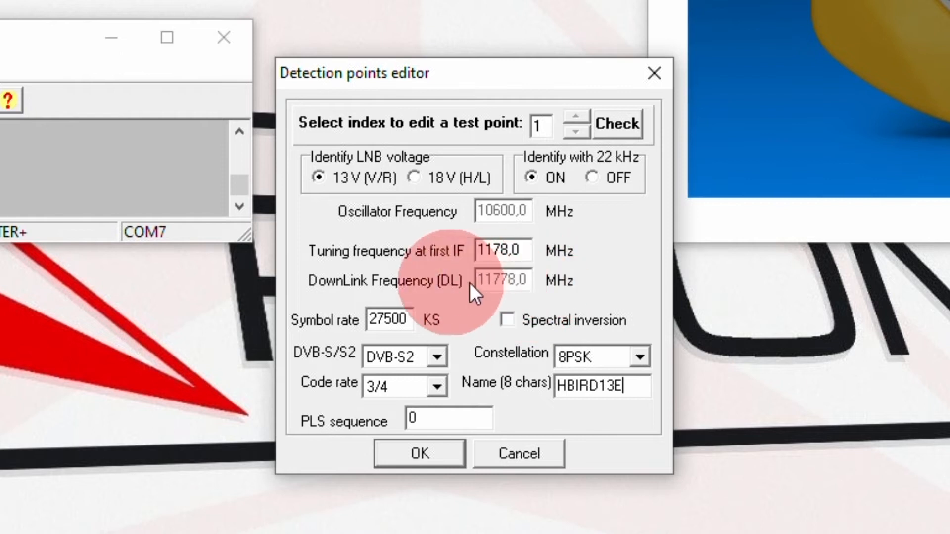
mouse_move(497, 313)
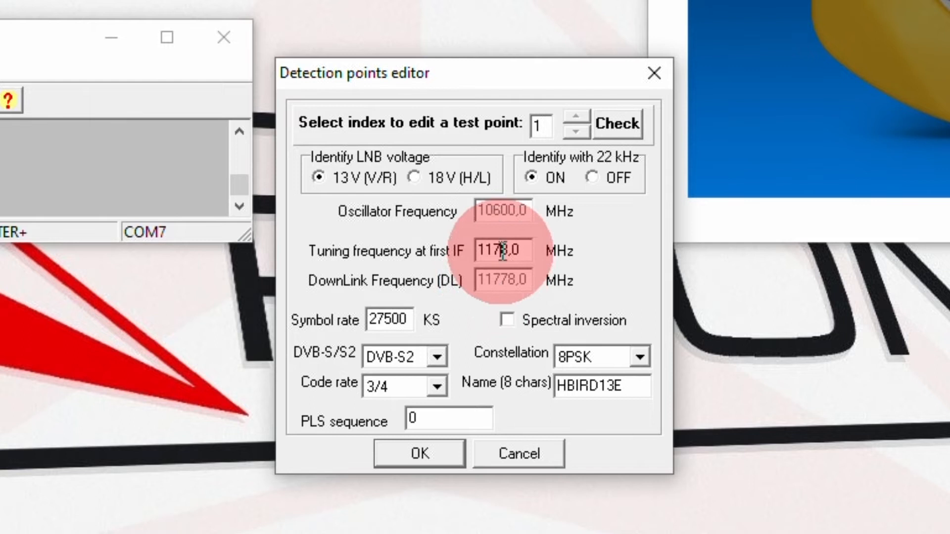
triple_click(502, 251)
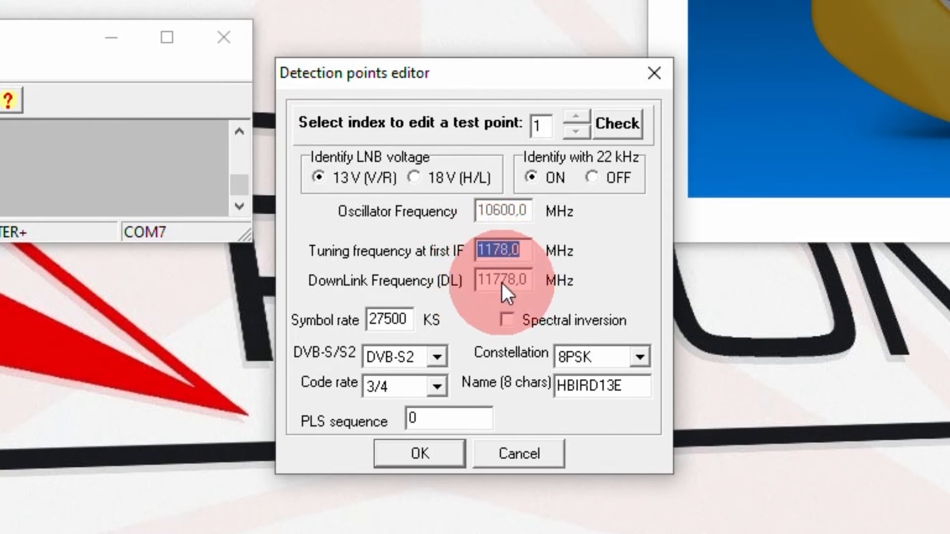
mouse_move(530, 291)
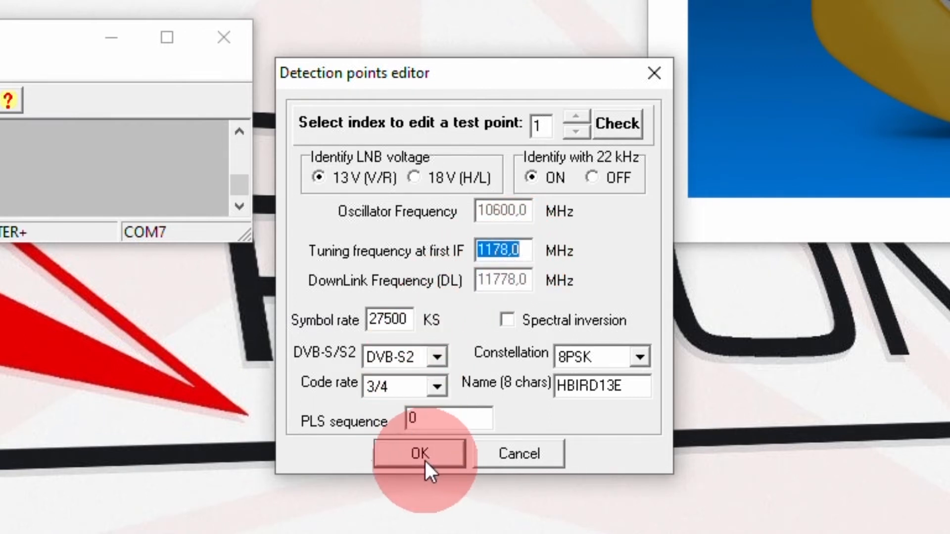
Save test point 1, then review and accept the Edit > Config meter settings
left_click(418, 453)
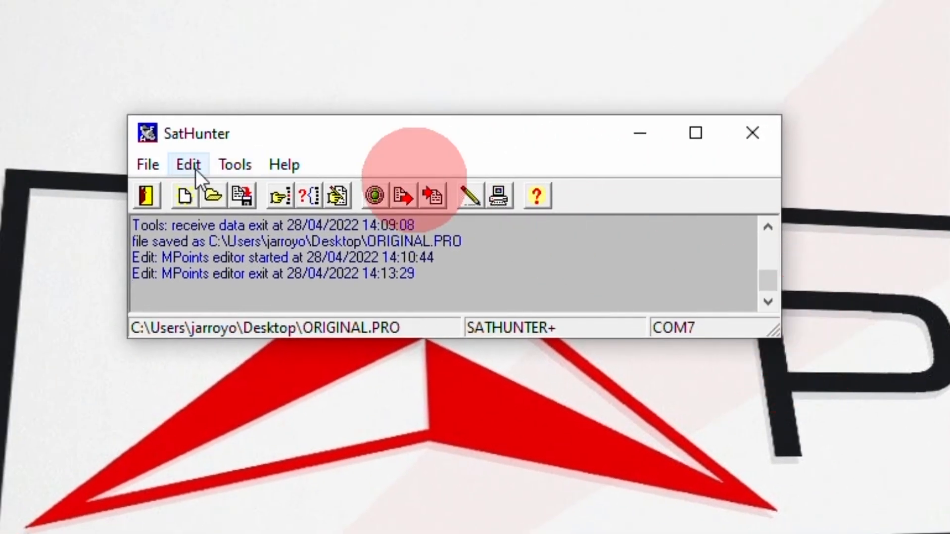
left_click(188, 164)
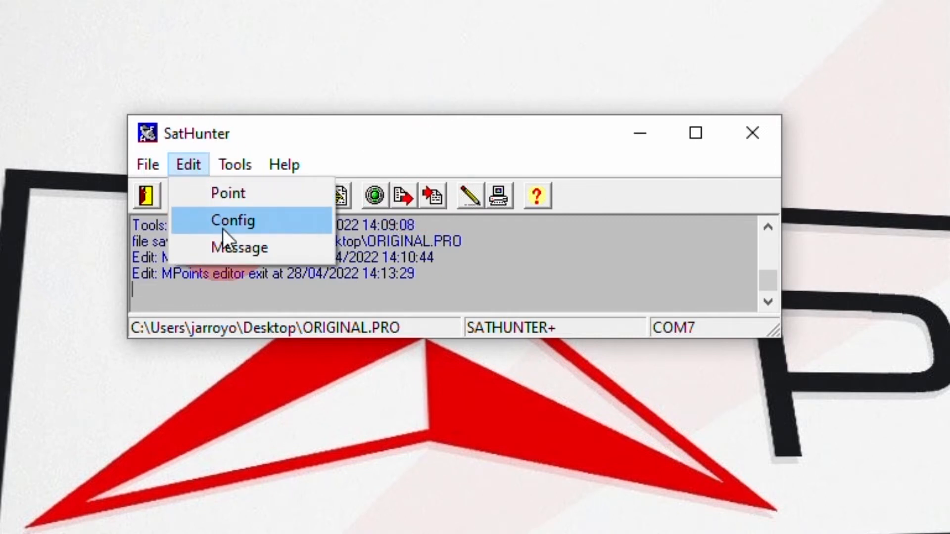
left_click(233, 220)
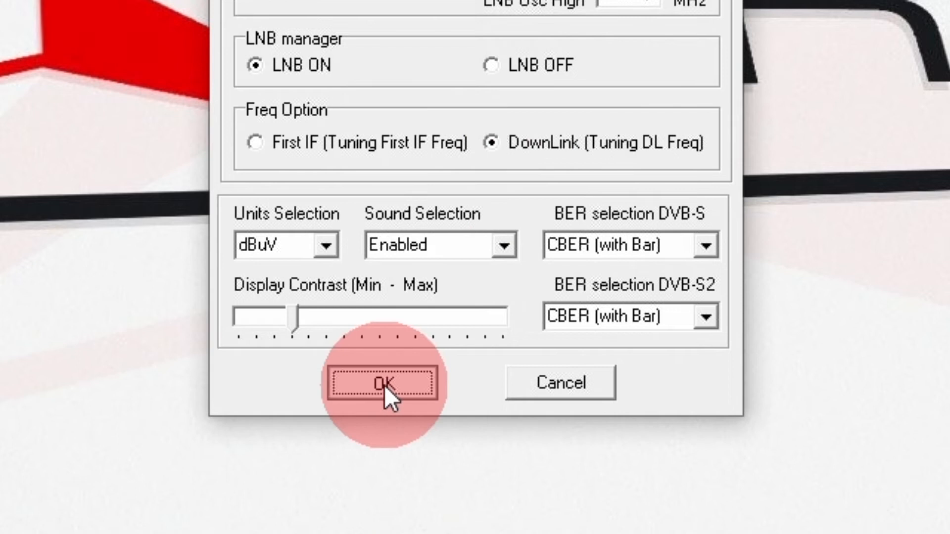
left_click(383, 383)
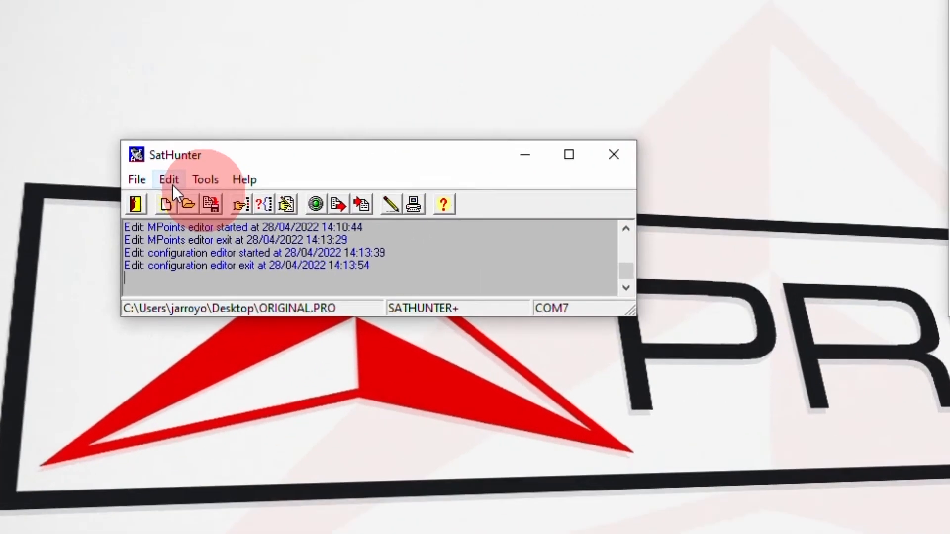
Enter 10949 MHz as test point 1's downlink frequency and check it
left_click(186, 203)
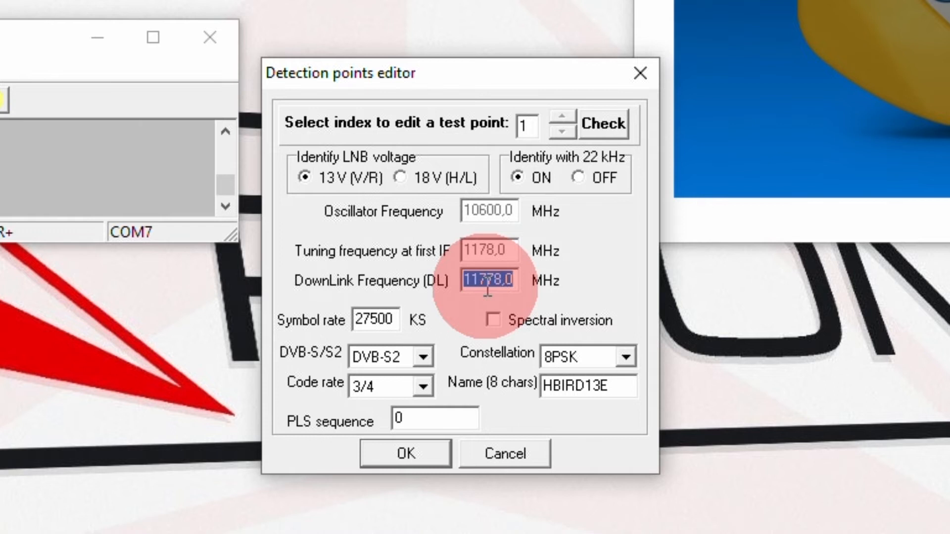
type("10949")
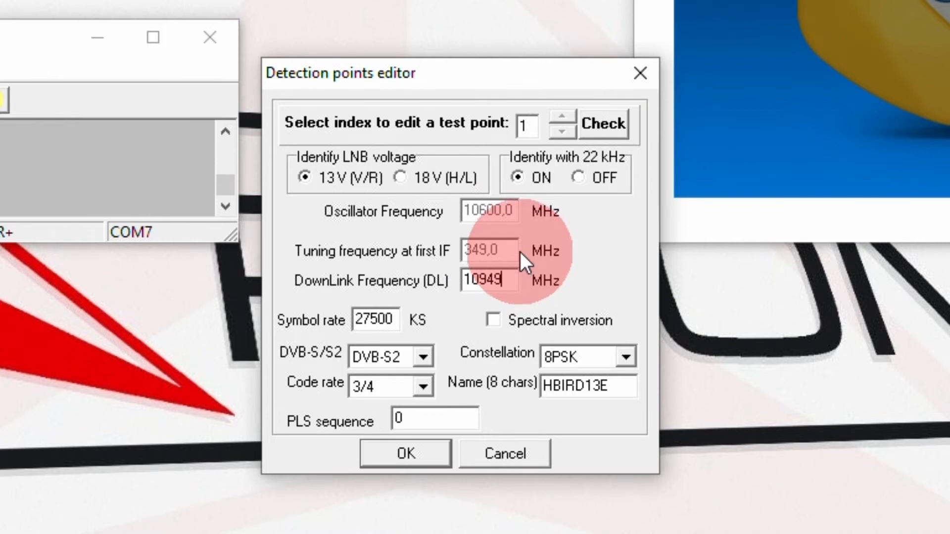
mouse_move(512, 278)
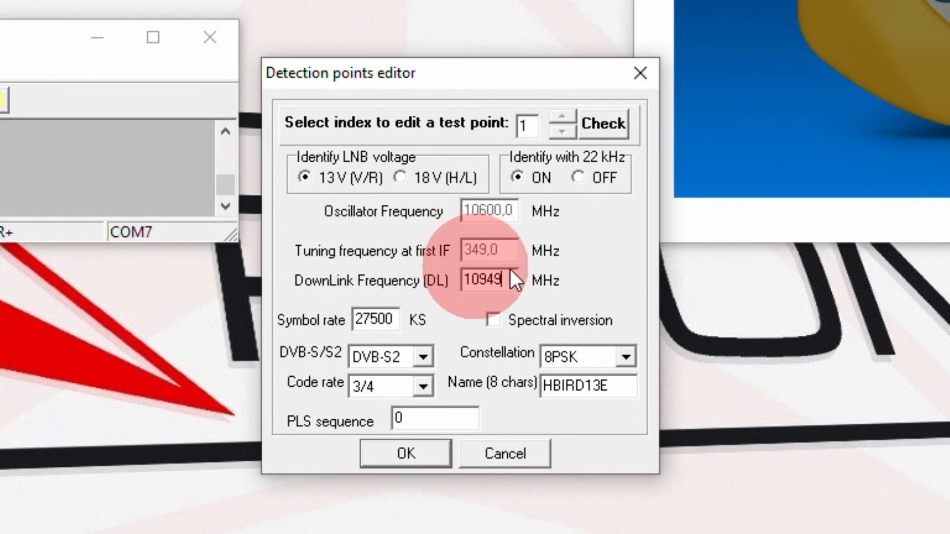
mouse_move(564, 127)
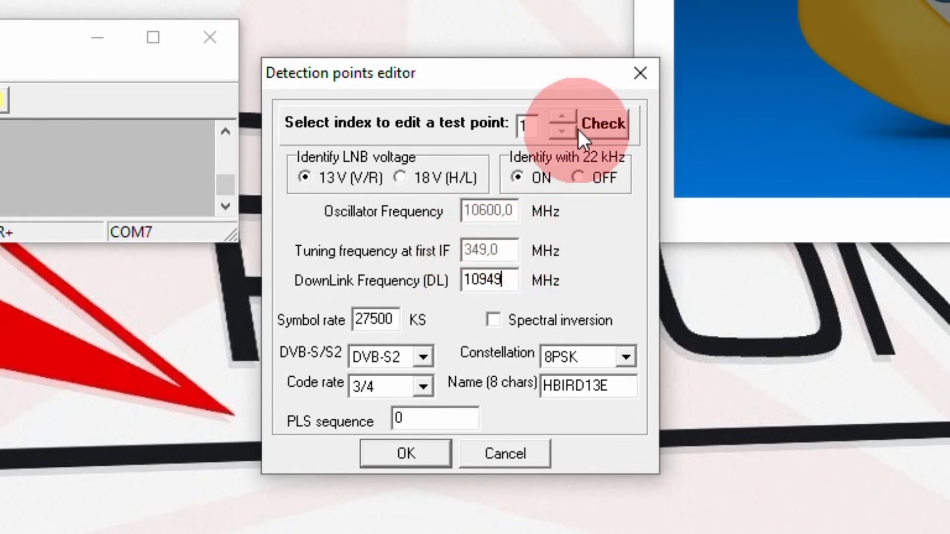
left_click(600, 123)
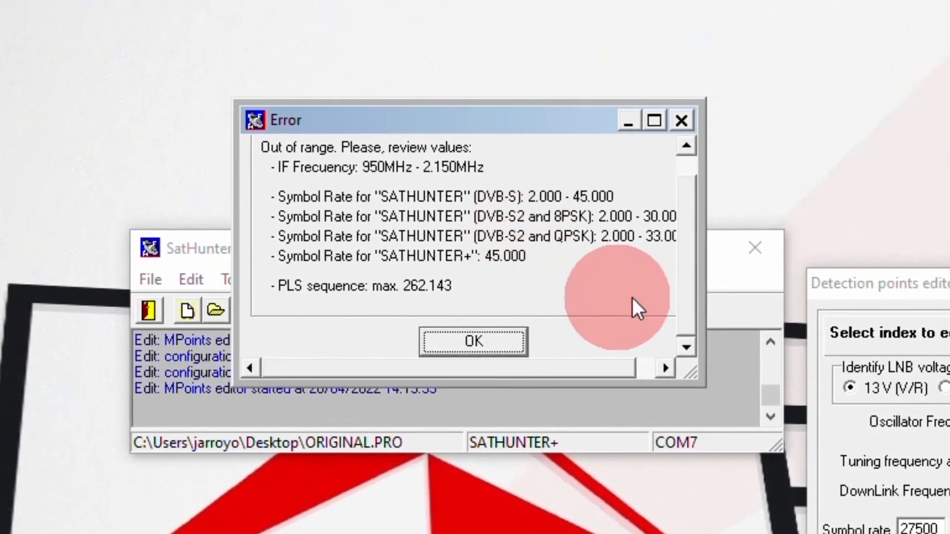
mouse_move(424, 200)
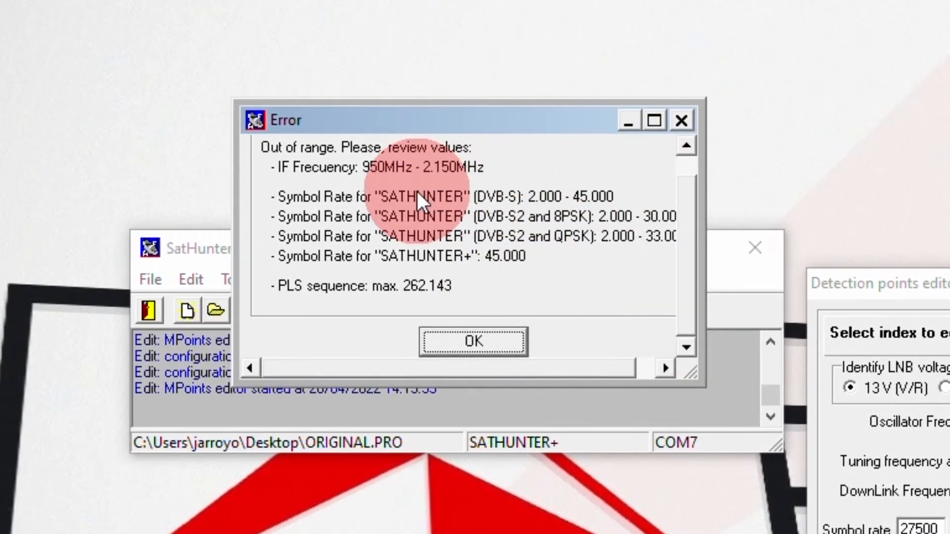
Dismiss the out-of-range error, turn 22 kHz off, and load detection test point 1
left_click(473, 341)
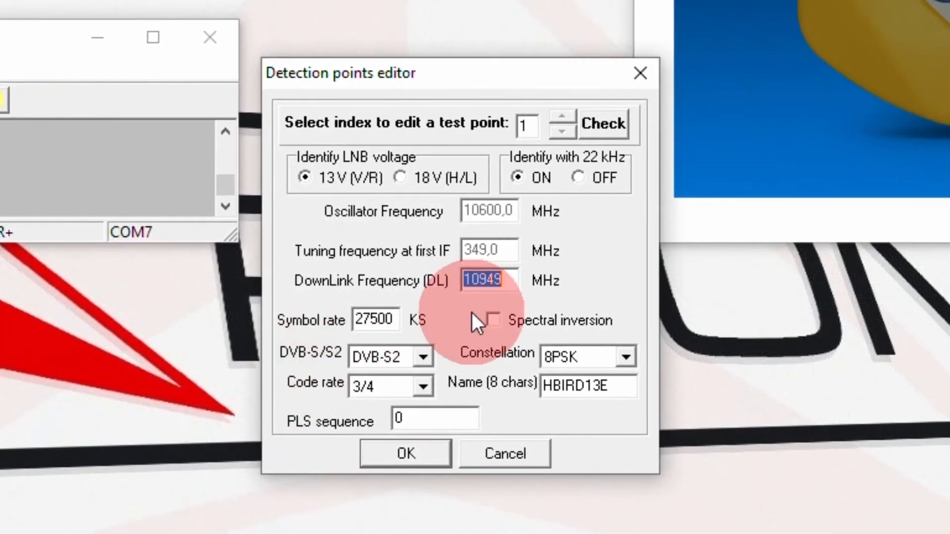
mouse_move(475, 312)
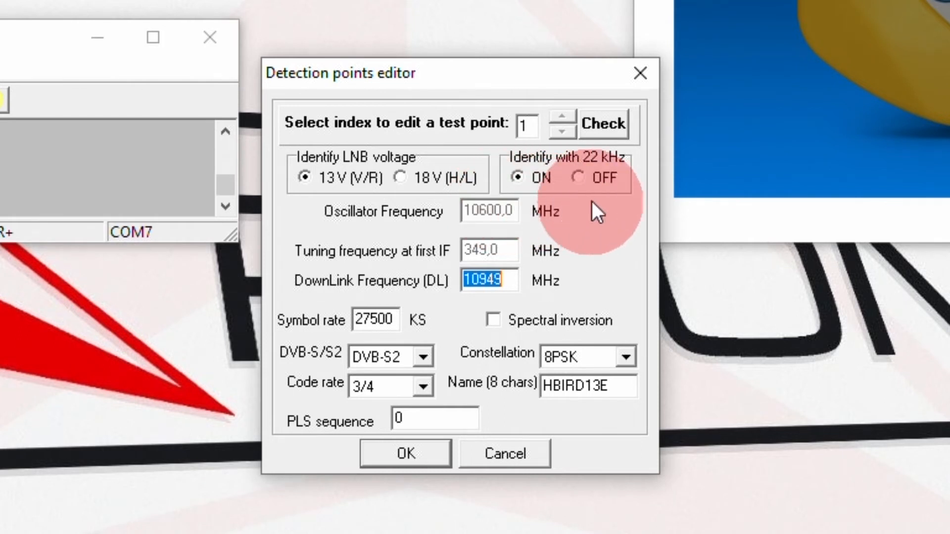
mouse_move(621, 181)
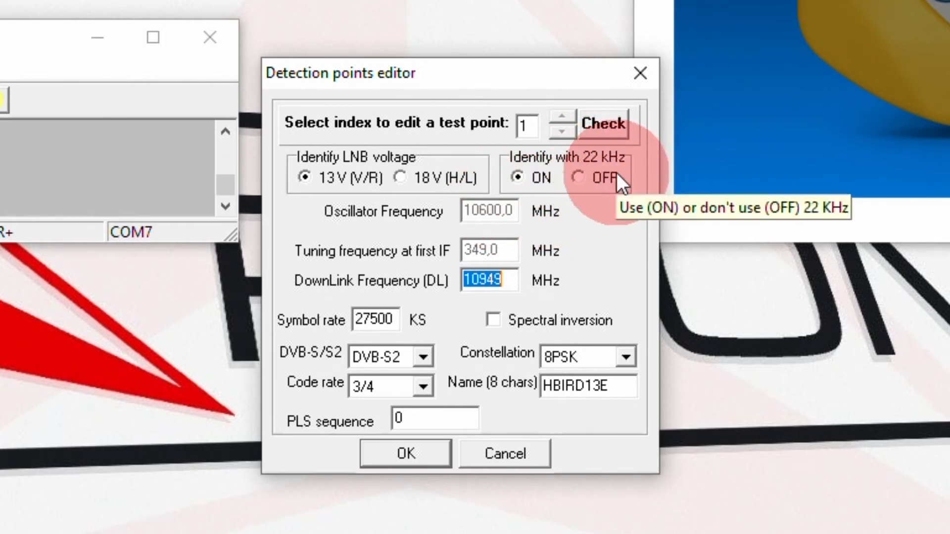
left_click(582, 178)
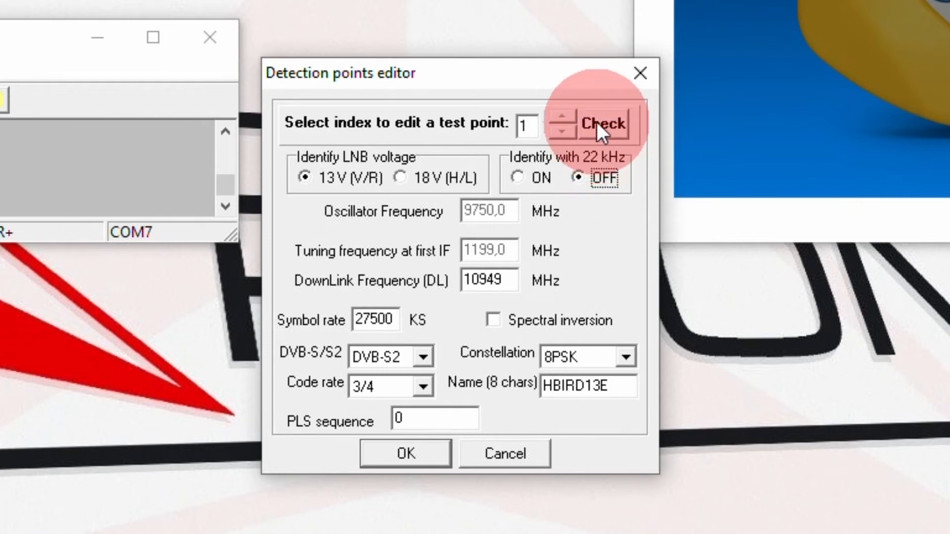
left_click(604, 123)
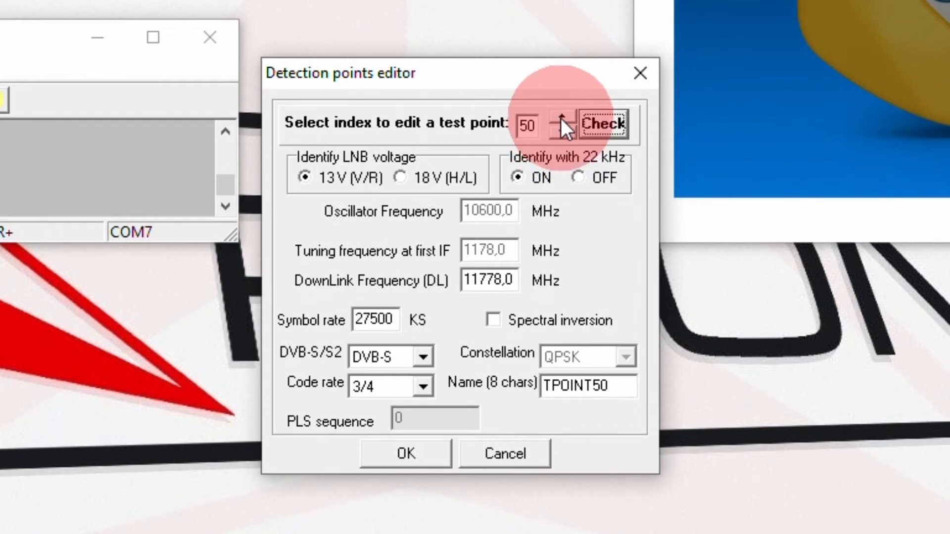
Step through test points 50, 8 and 2, then accept the Detection points editor
left_click(562, 132)
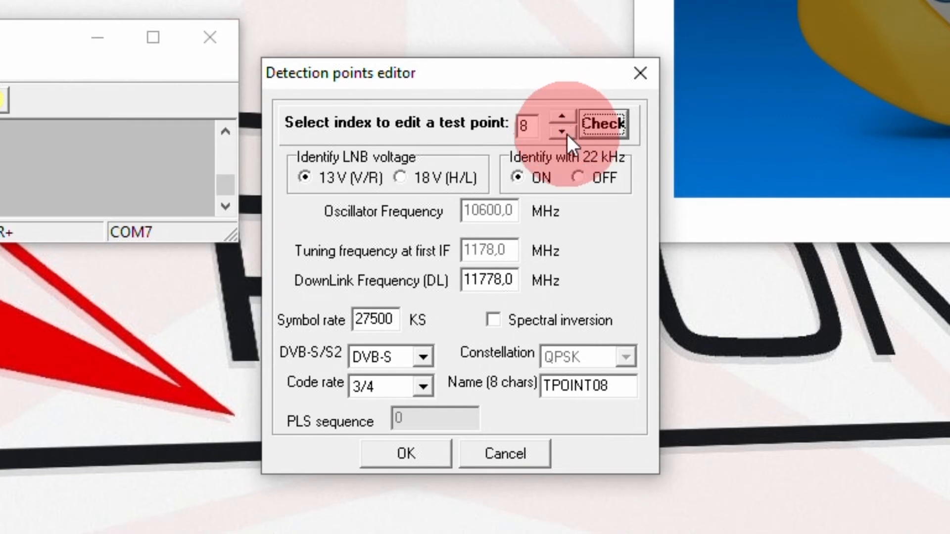
left_click(562, 132)
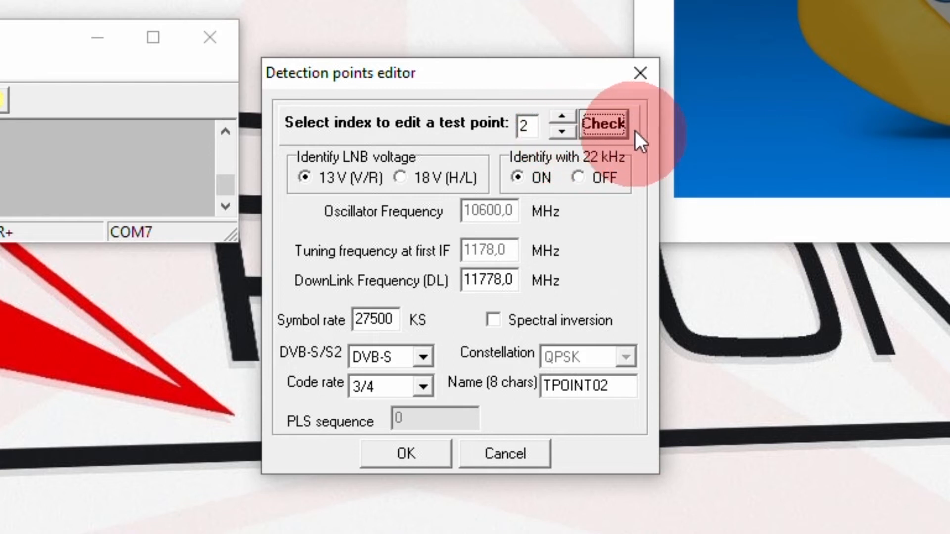
mouse_move(640, 100)
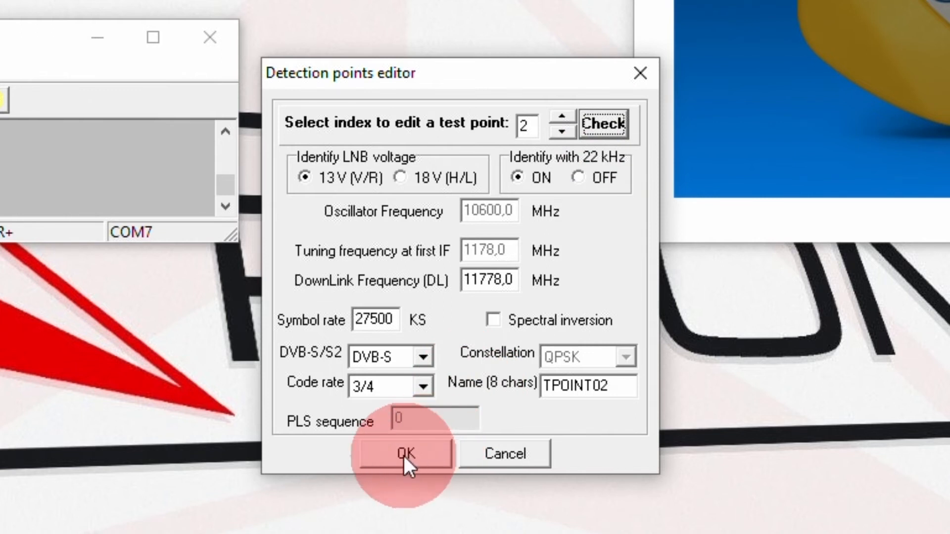
left_click(405, 453)
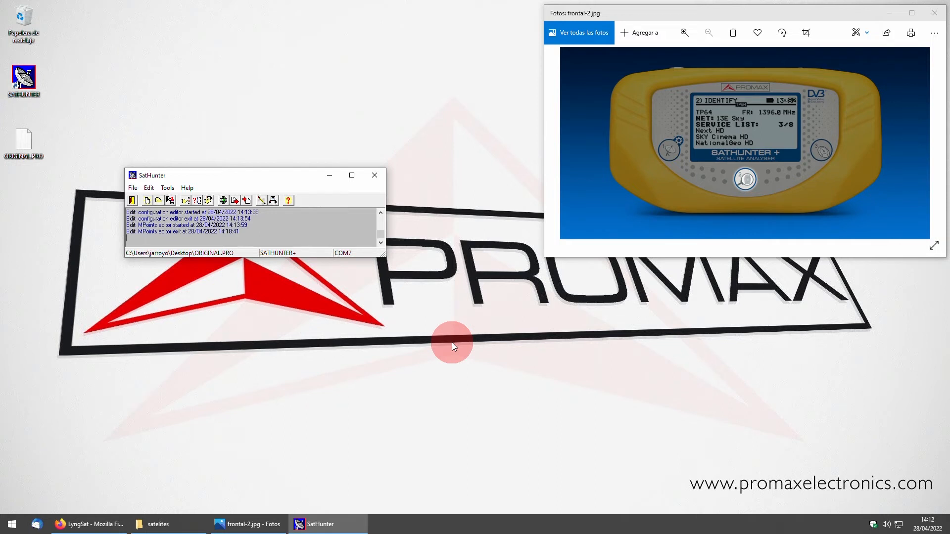
mouse_move(375, 176)
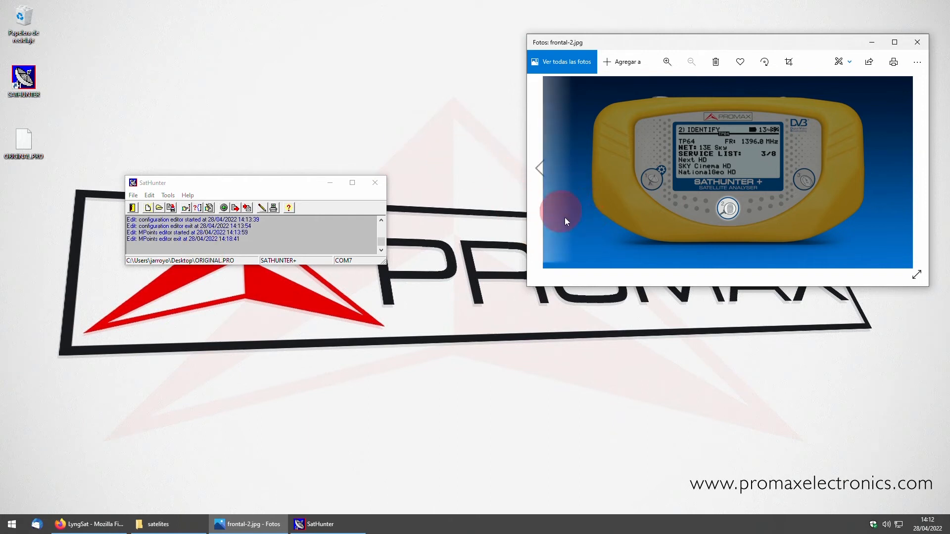
mouse_move(481, 276)
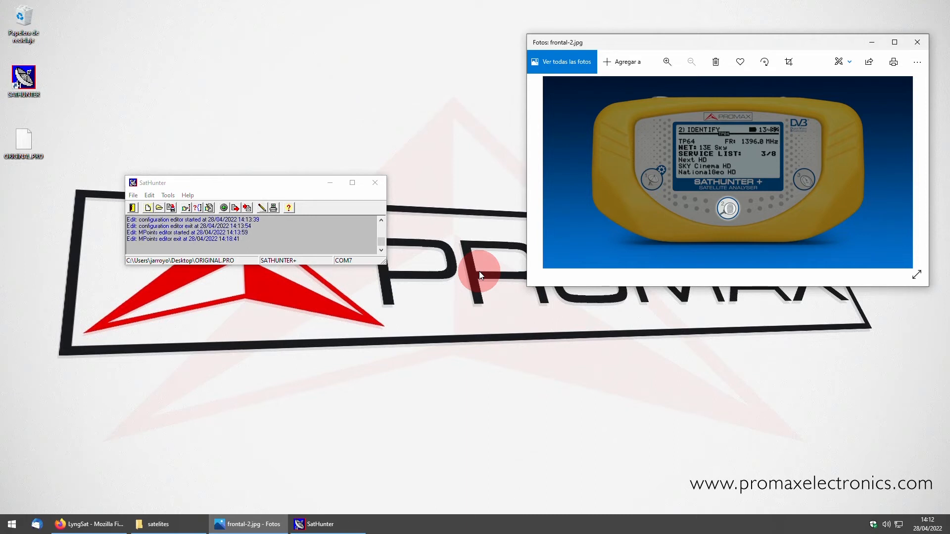
left_click(168, 195)
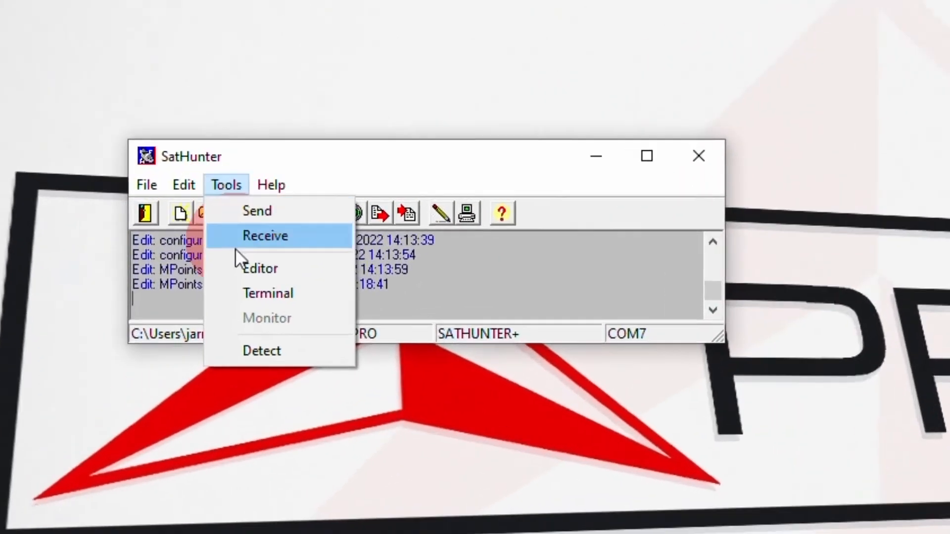
mouse_move(276, 365)
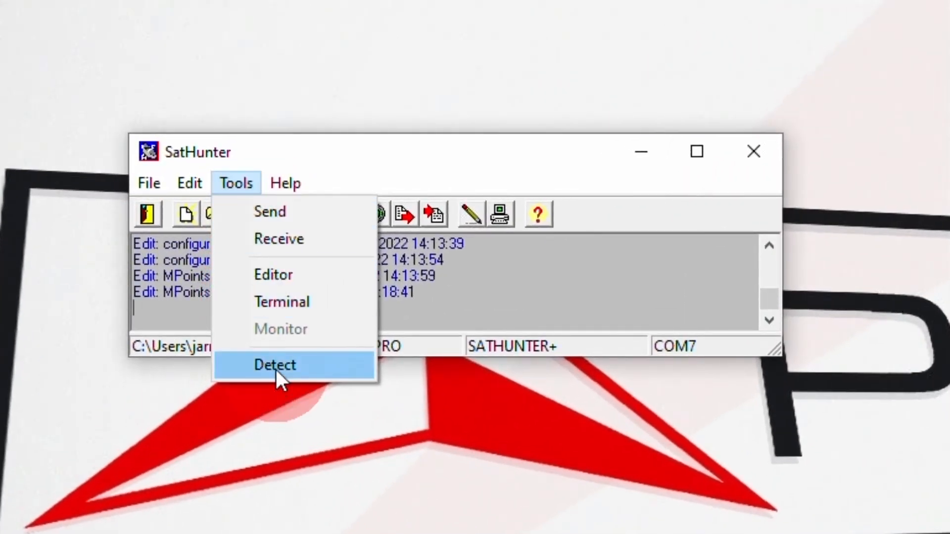
Run Tools > Detect, finding SATHUNTER+ ver4.6.246.03 on COM7
left_click(275, 364)
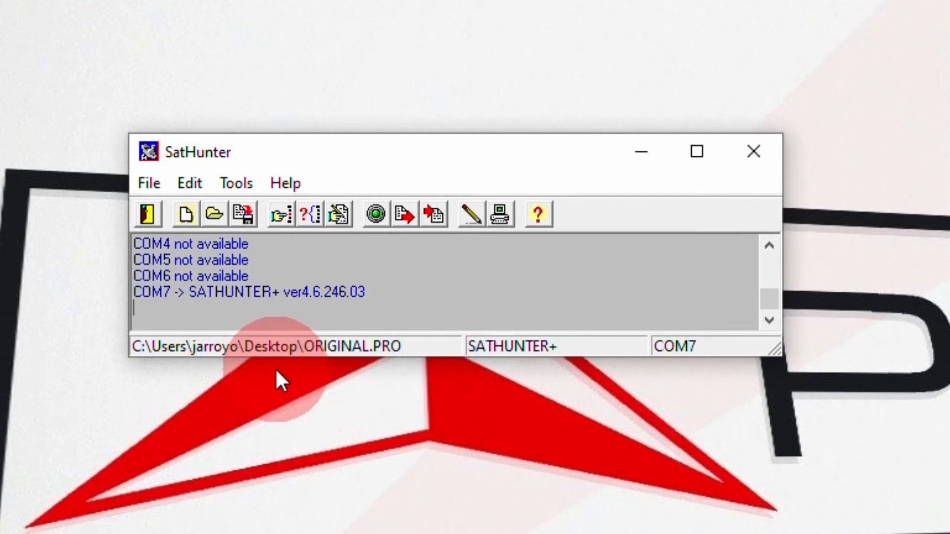
mouse_move(288, 360)
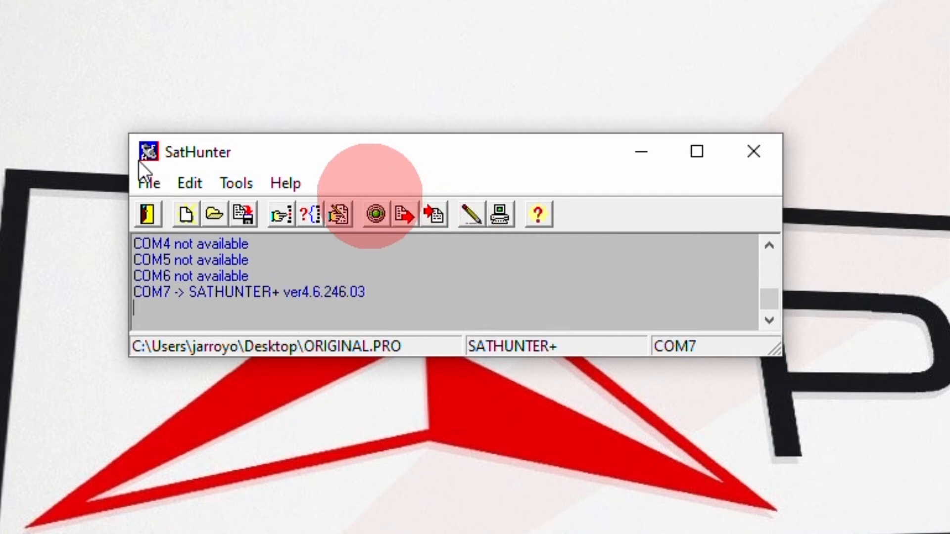
Save the current configuration as HOTBIRD13E.PRO on the Desktop
left_click(148, 183)
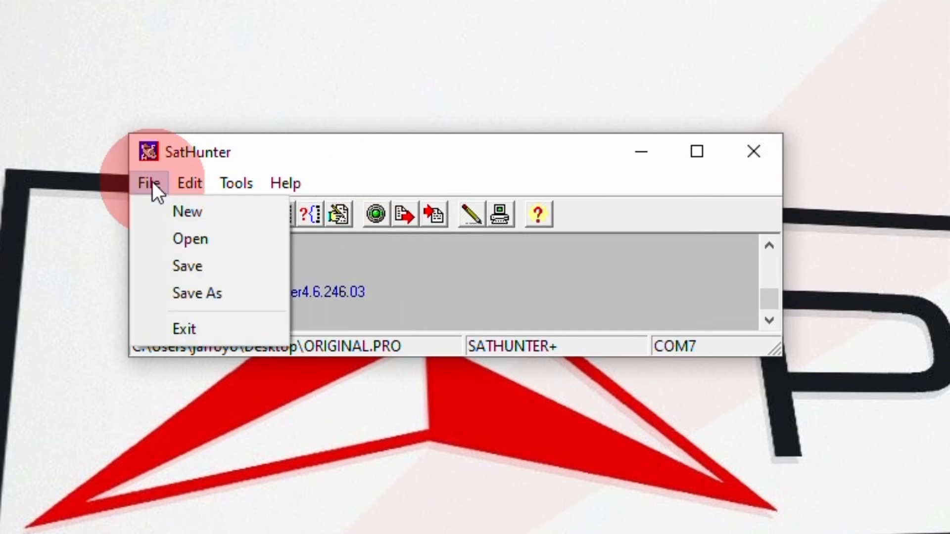
mouse_move(197, 293)
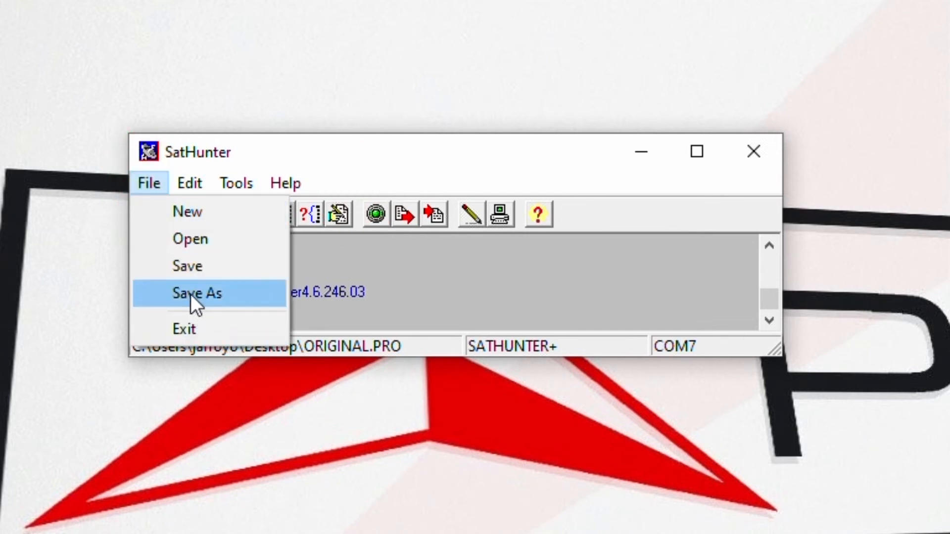
left_click(197, 293)
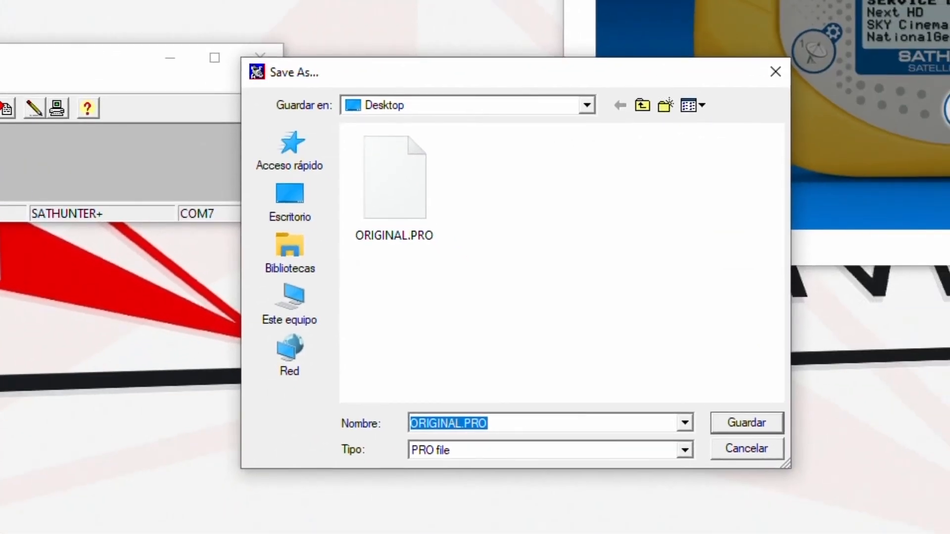
type("HOTBIRD")
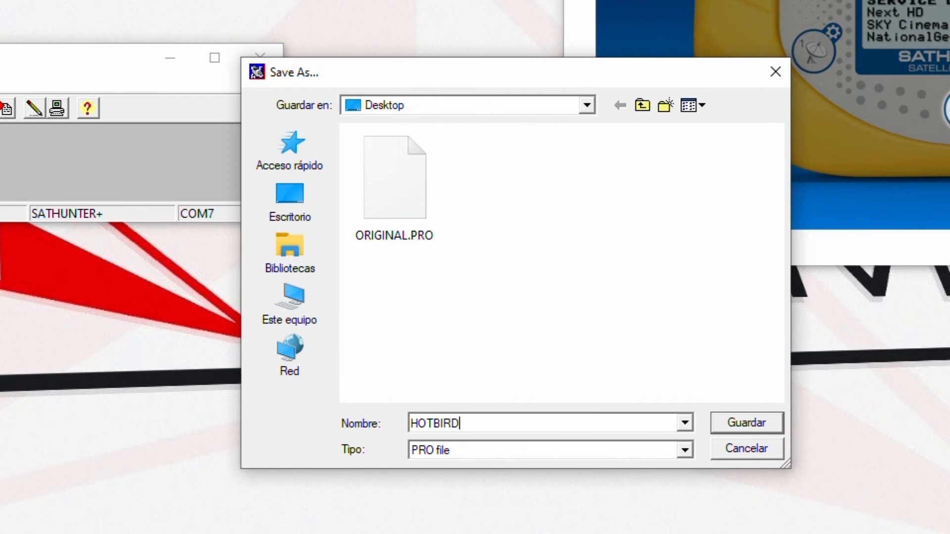
type("13E")
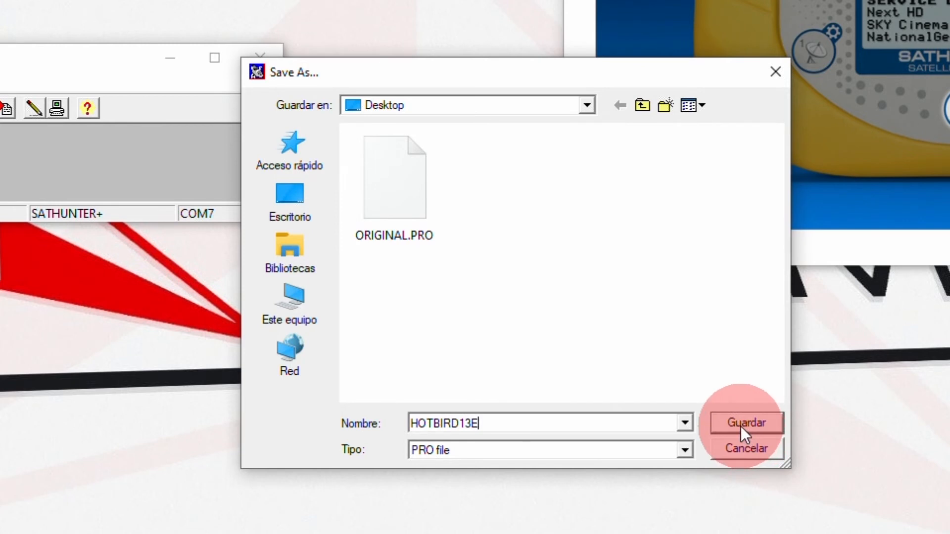
left_click(745, 422)
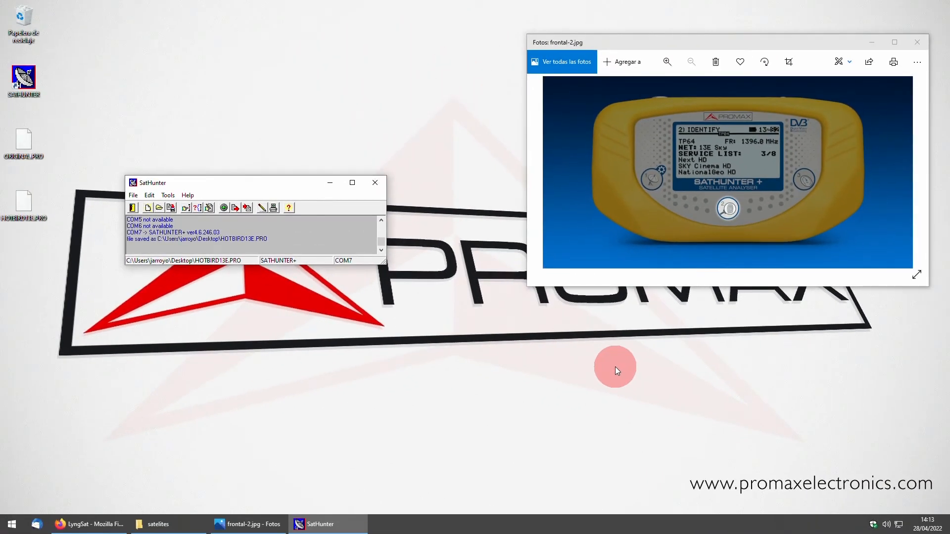
mouse_move(605, 364)
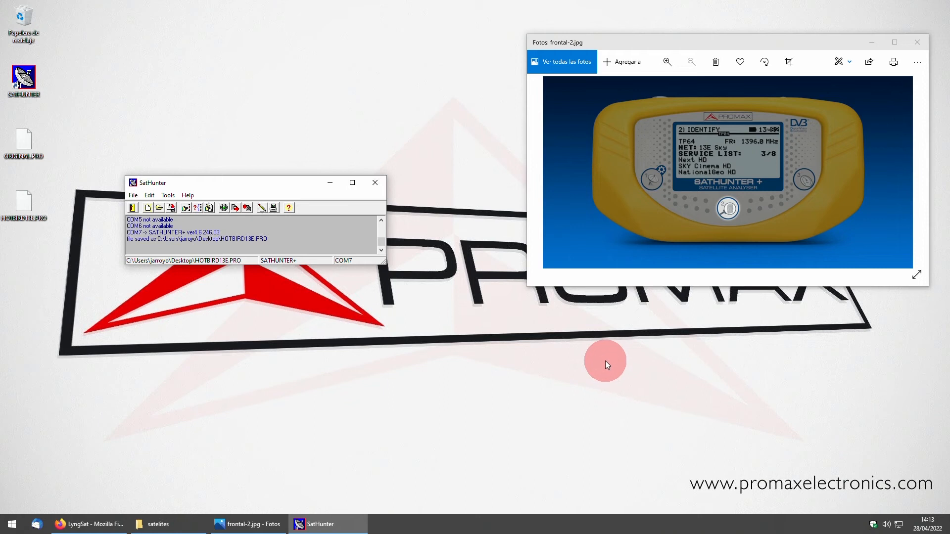
mouse_move(775, 235)
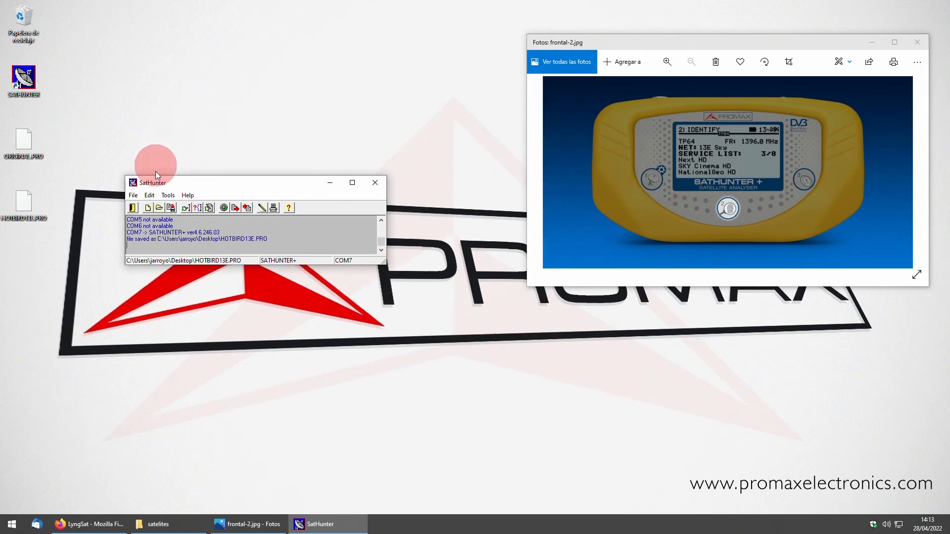
left_click(168, 195)
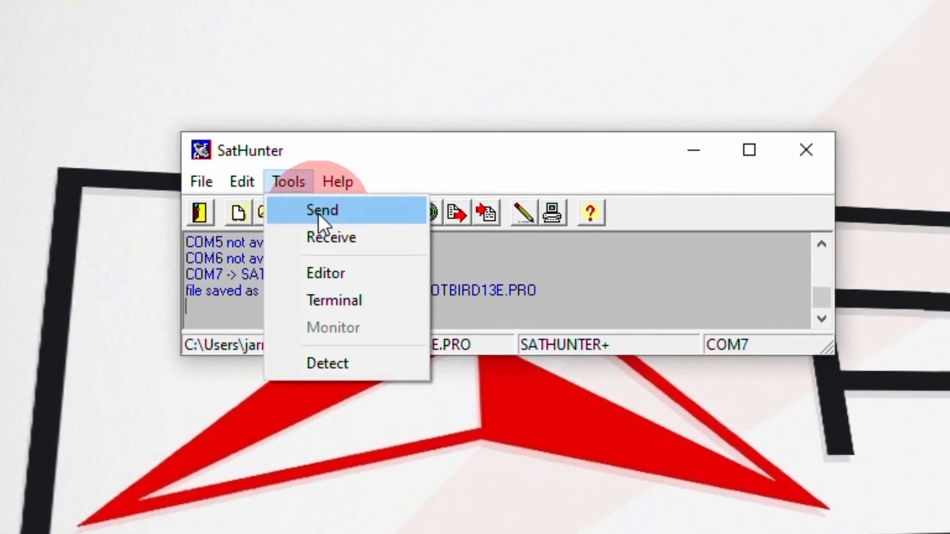
Send HOTBIRD13E.PRO to the meter via Tools > Send, processing 153 of 163 lines
left_click(322, 210)
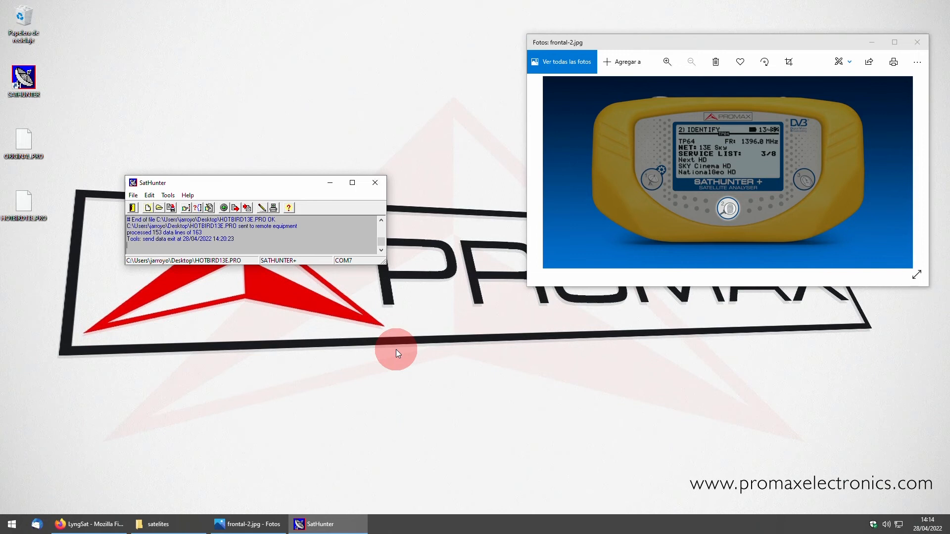
mouse_move(158, 265)
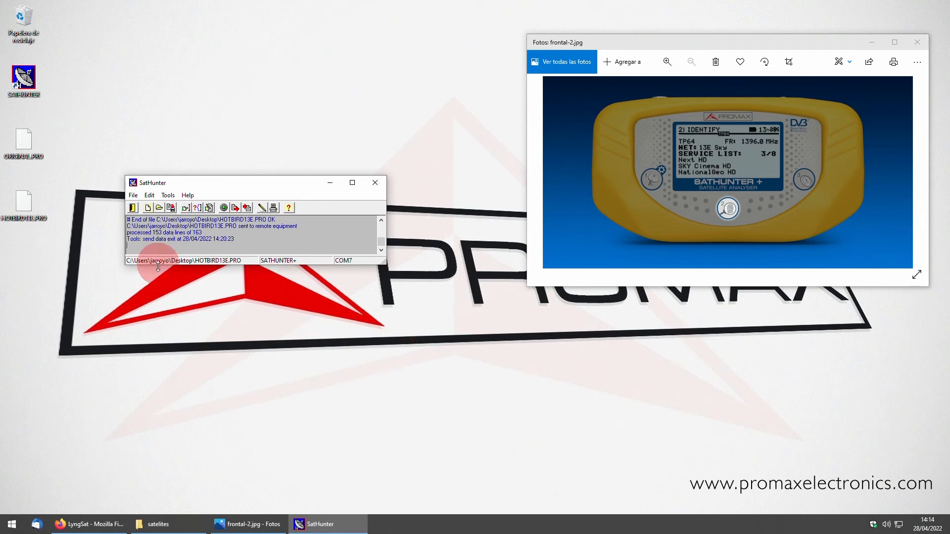
mouse_move(604, 221)
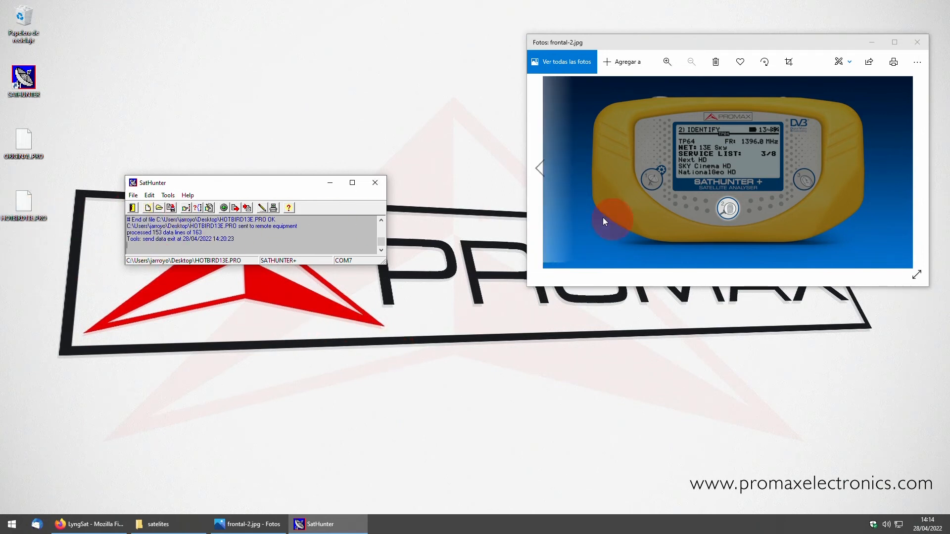
mouse_move(356, 279)
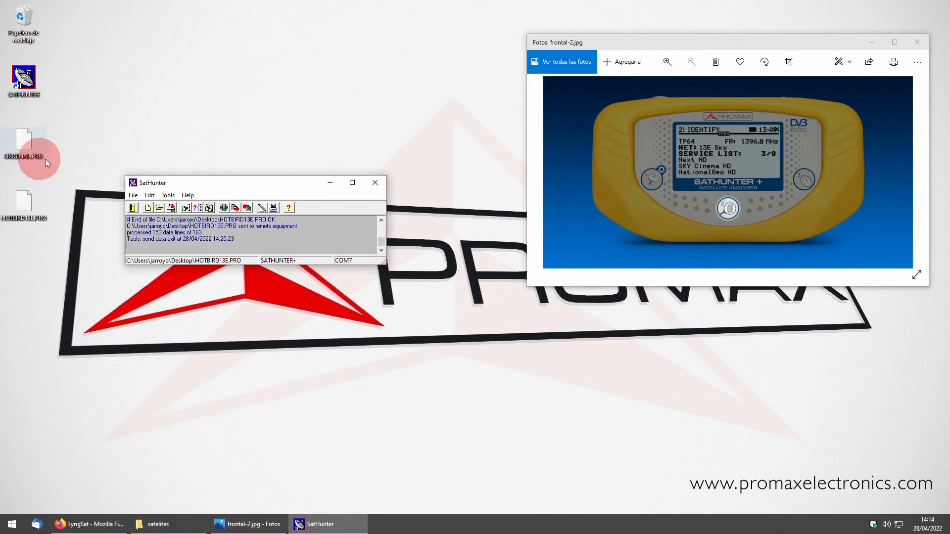
mouse_move(57, 159)
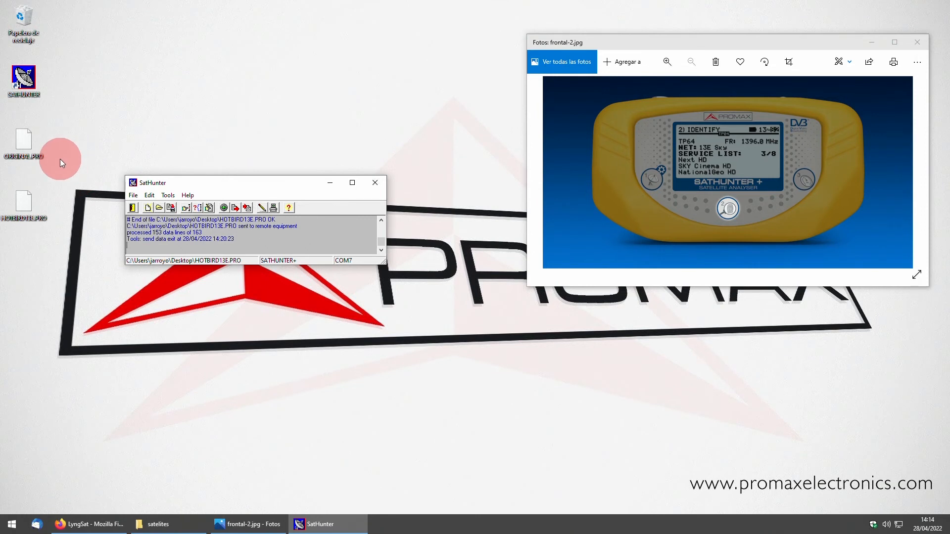
Reopen ORIGINAL.PRO and send it to the SatHunter+ meter
left_click(132, 194)
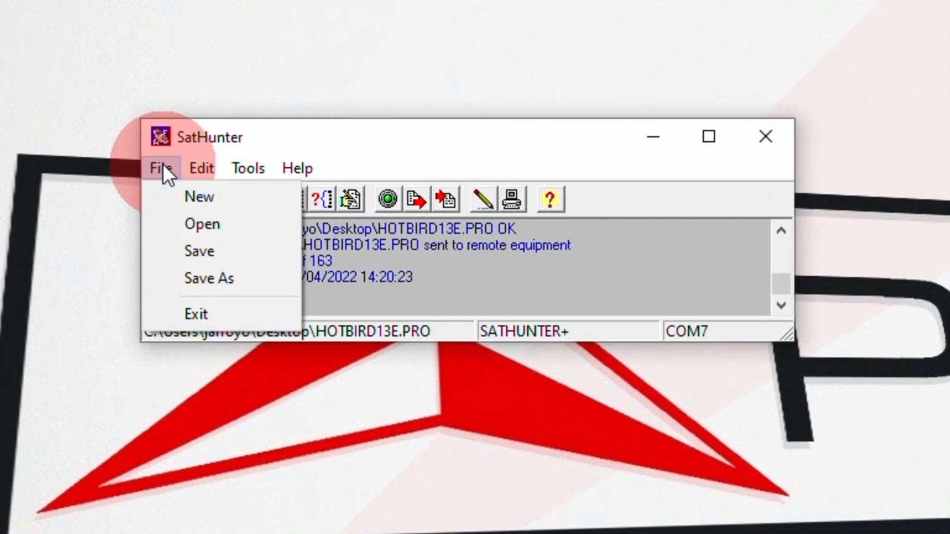
mouse_move(202, 224)
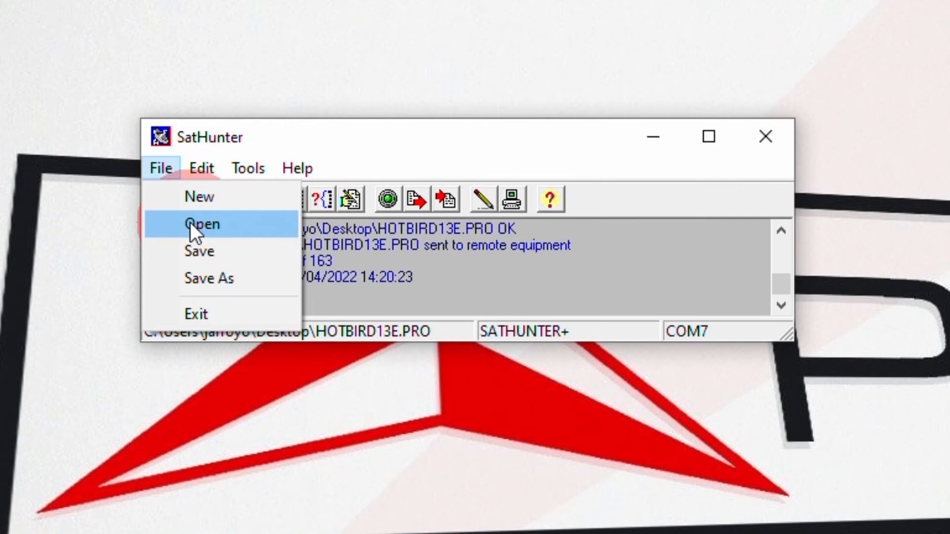
left_click(202, 224)
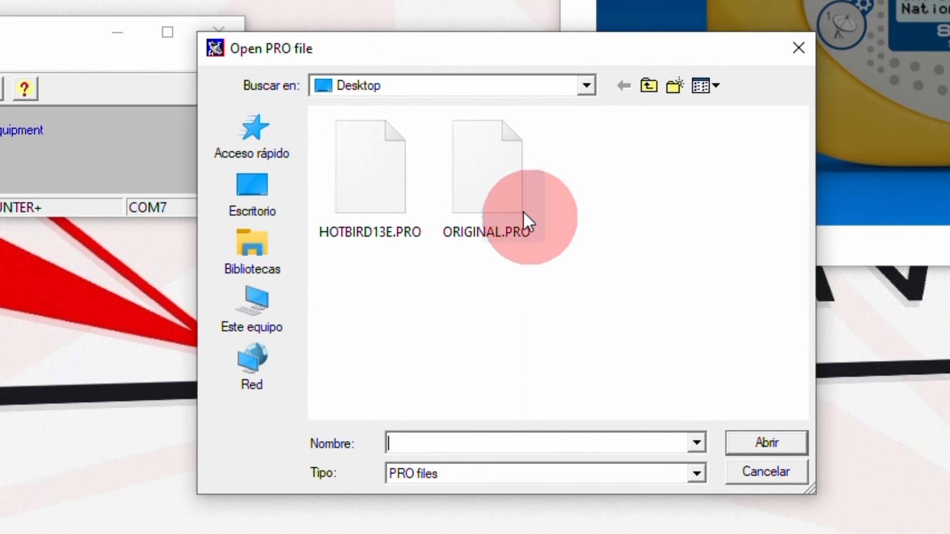
left_click(487, 167)
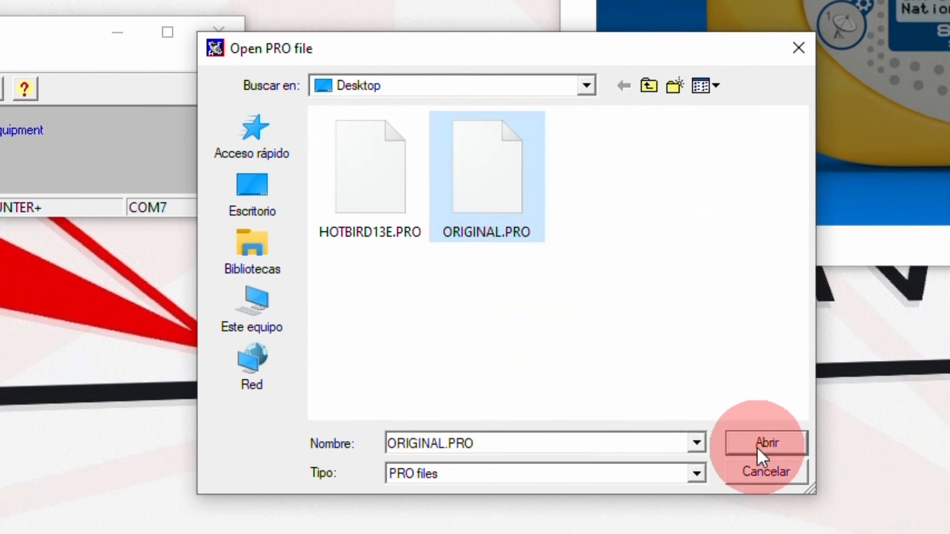
left_click(764, 443)
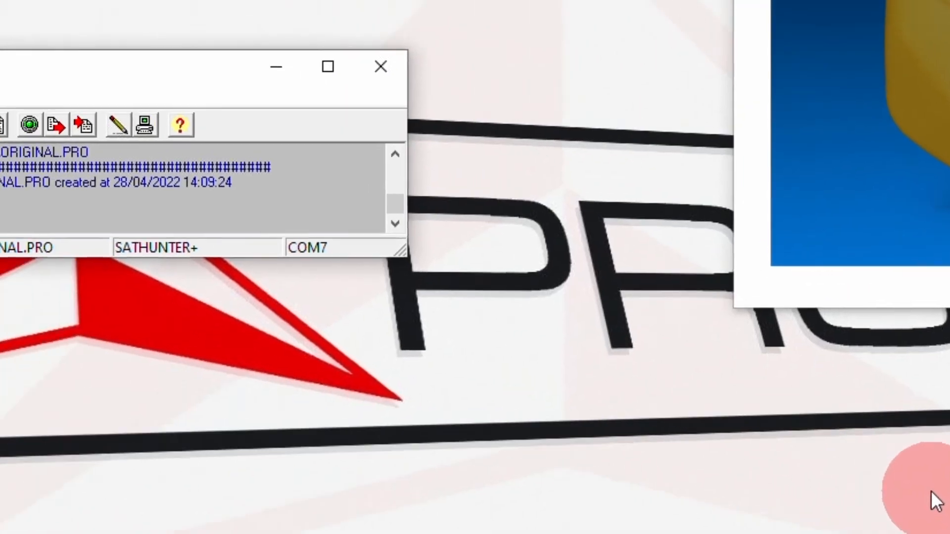
left_click(248, 180)
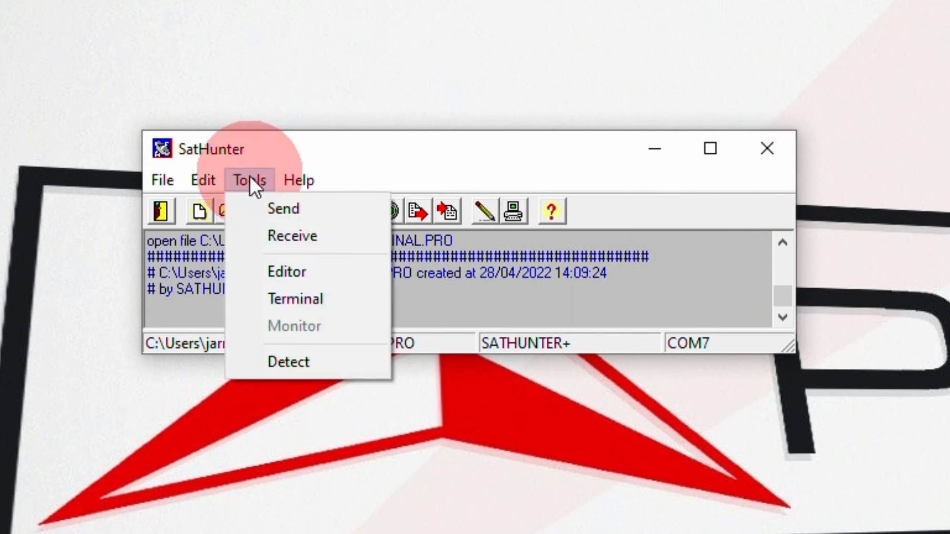
mouse_move(283, 209)
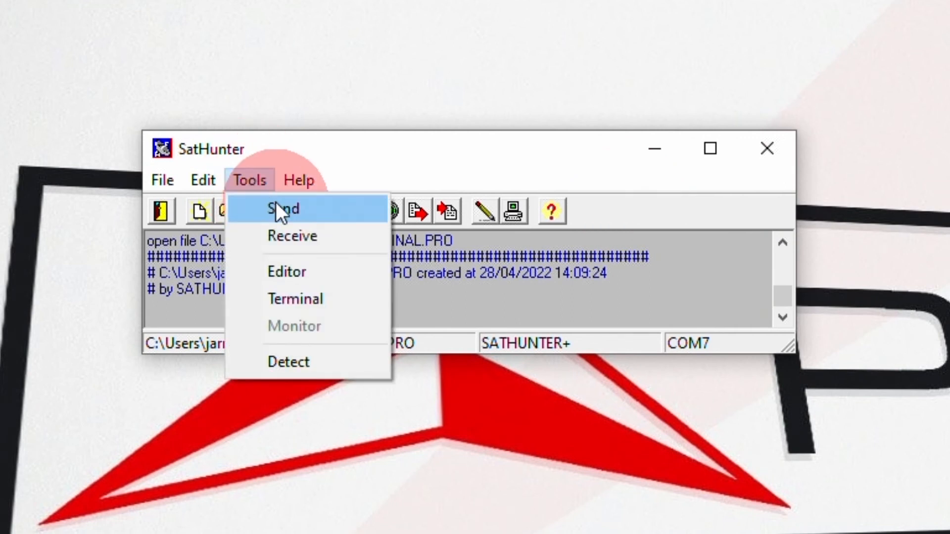
left_click(283, 208)
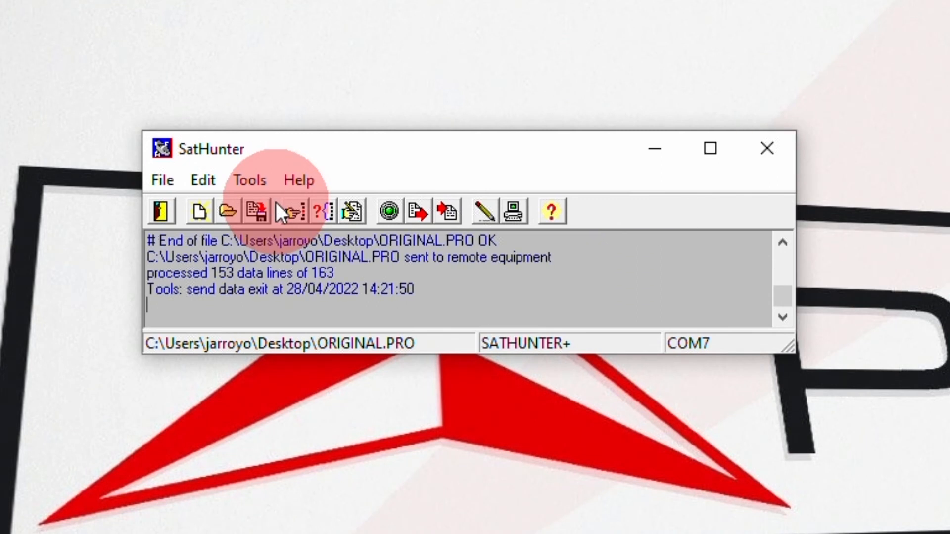
mouse_move(276, 209)
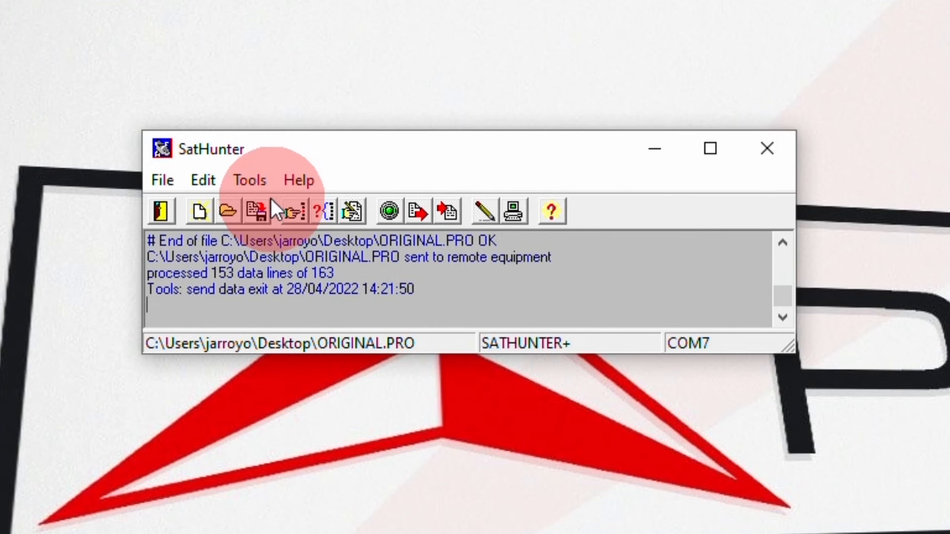
Launch Edit > Config to show detection point indexes 1 to 50, 13 V and Ku-Band
left_click(203, 180)
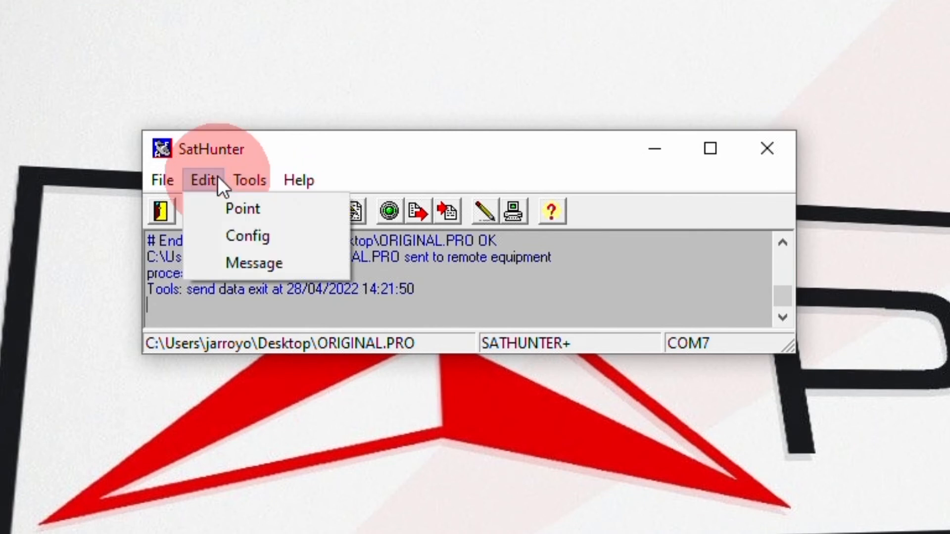
left_click(247, 235)
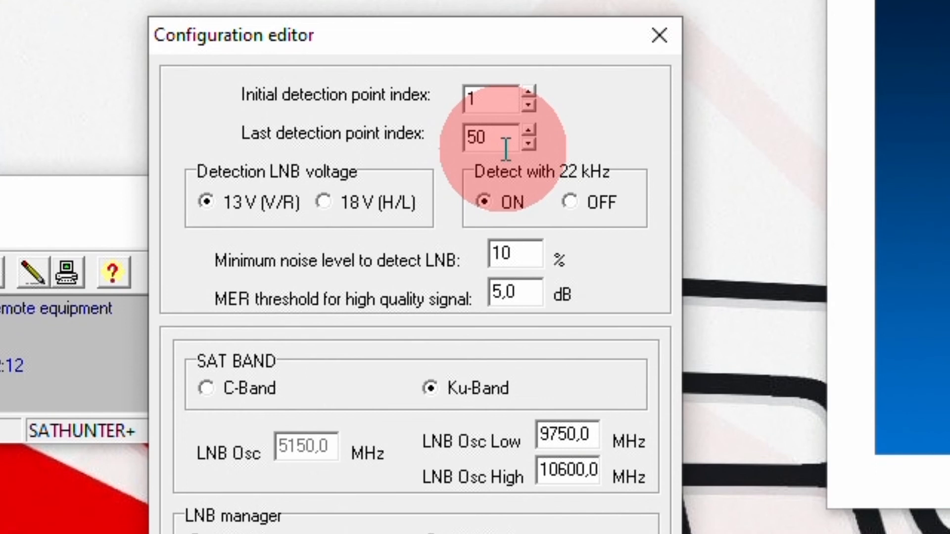
mouse_move(585, 196)
type("1")
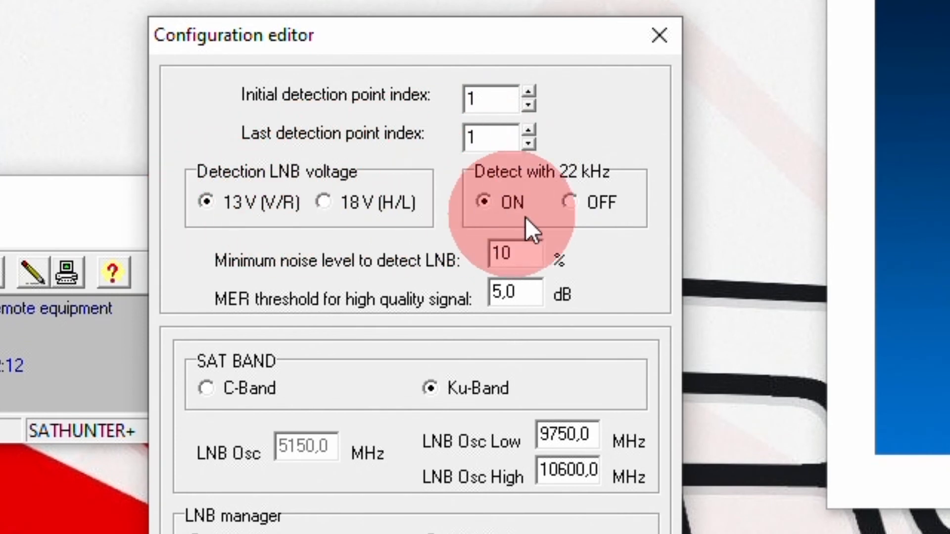
mouse_move(585, 200)
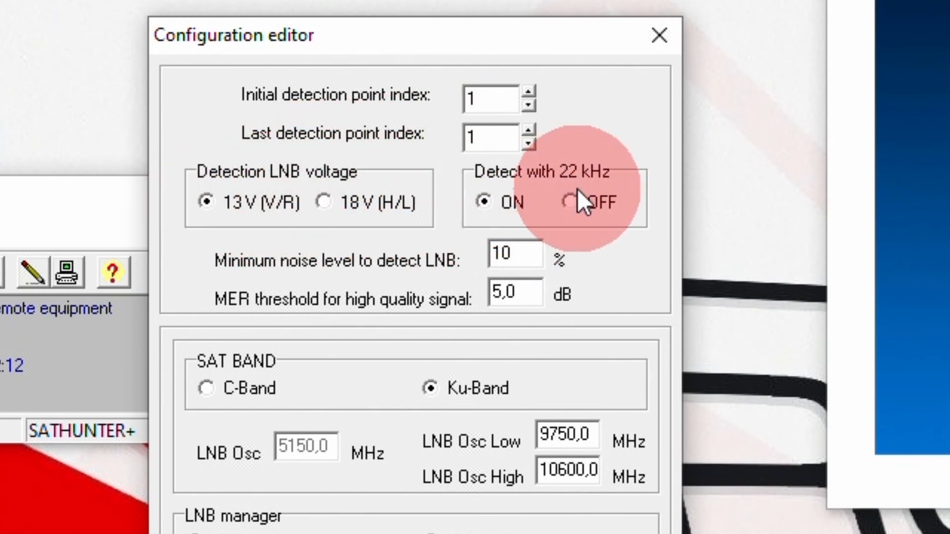
mouse_move(582, 200)
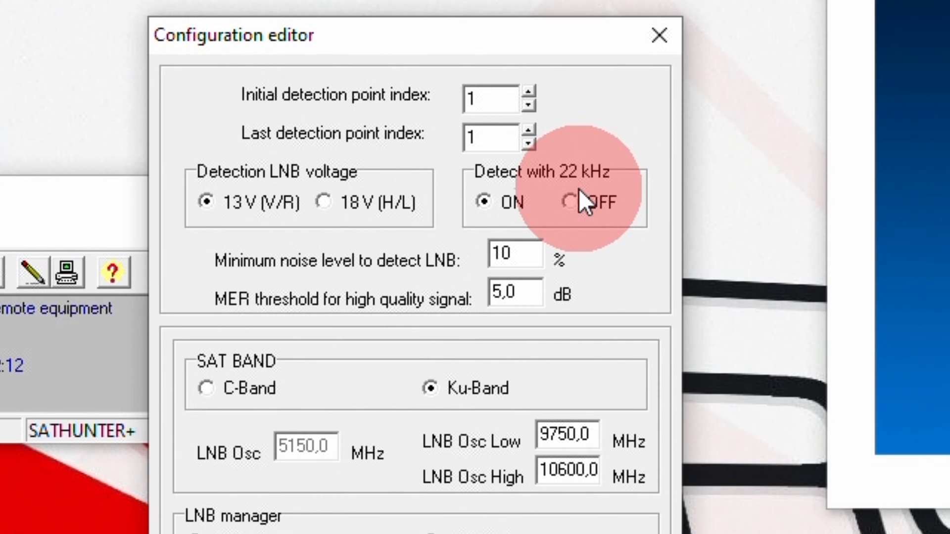
mouse_move(497, 297)
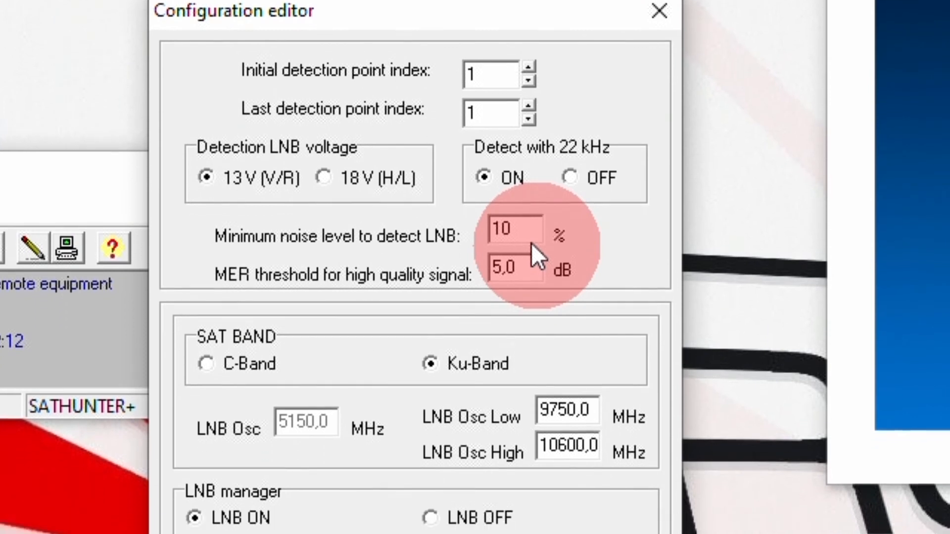
scroll("down", 3)
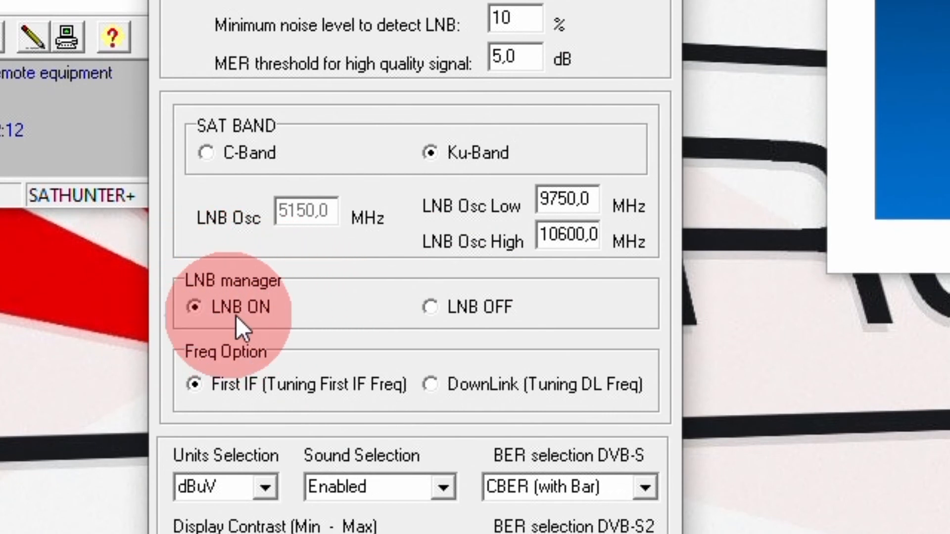
mouse_move(279, 145)
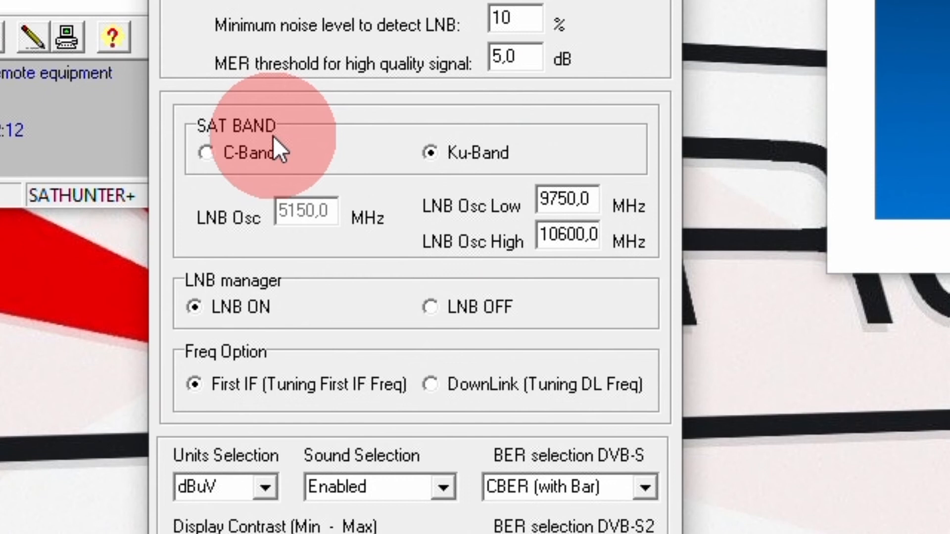
mouse_move(430, 152)
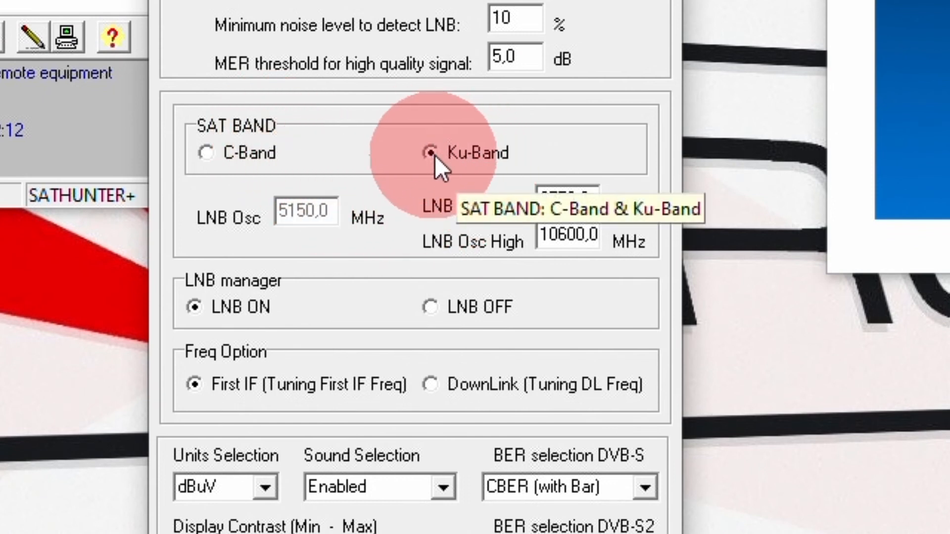
mouse_move(227, 176)
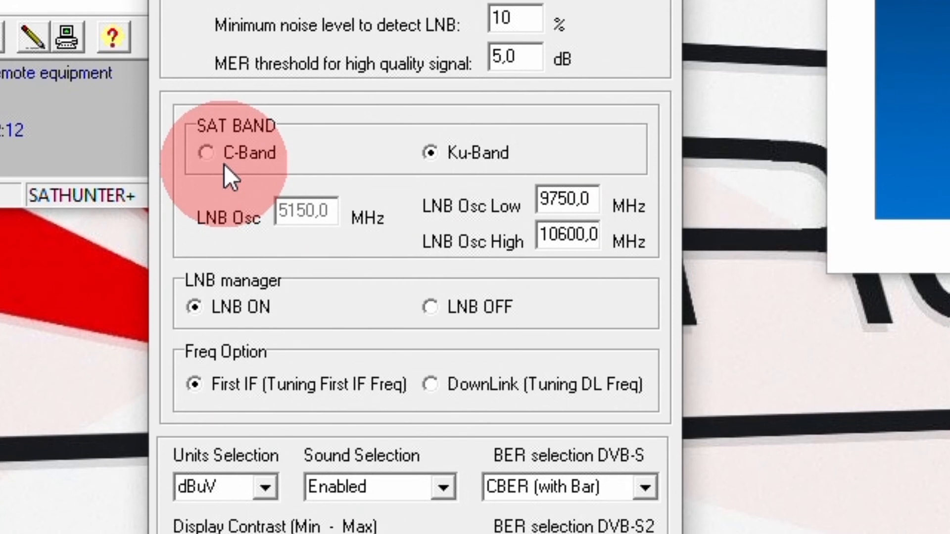
mouse_move(302, 200)
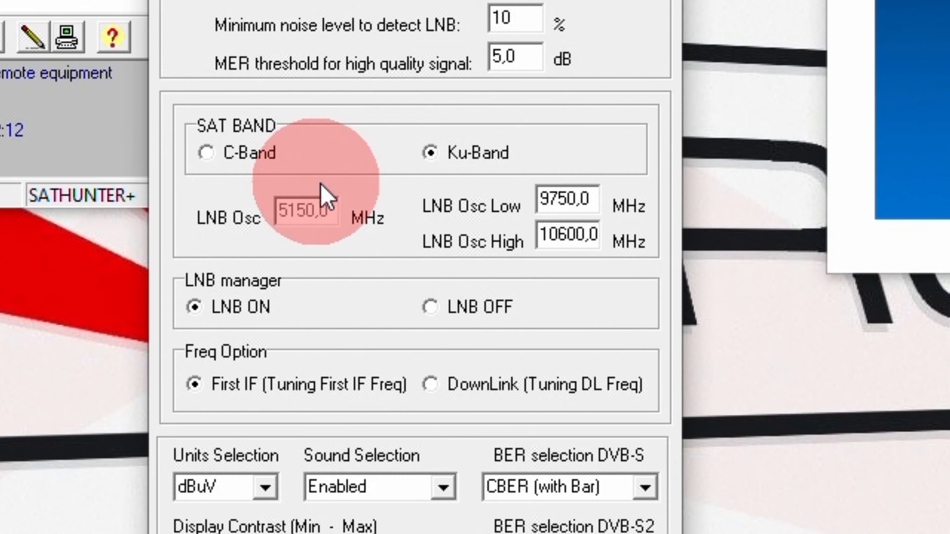
mouse_move(576, 200)
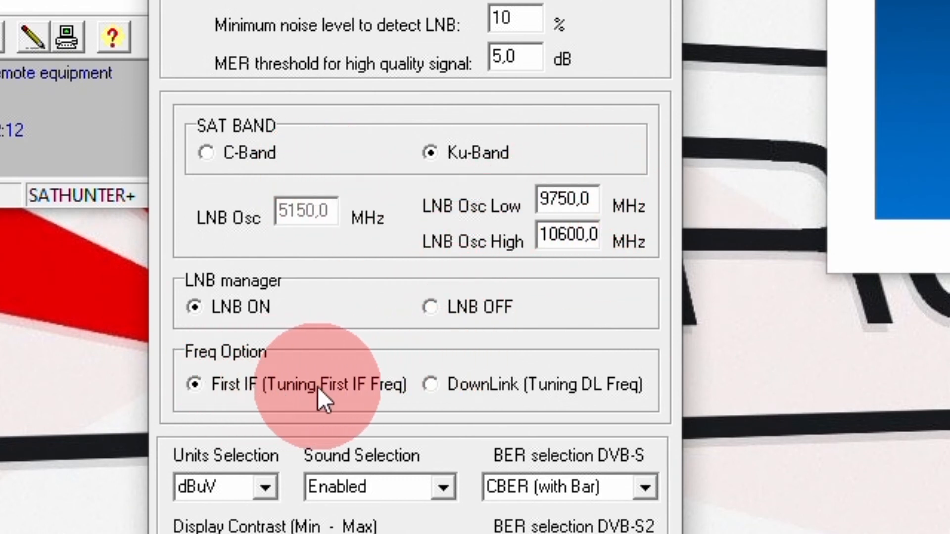
mouse_move(254, 391)
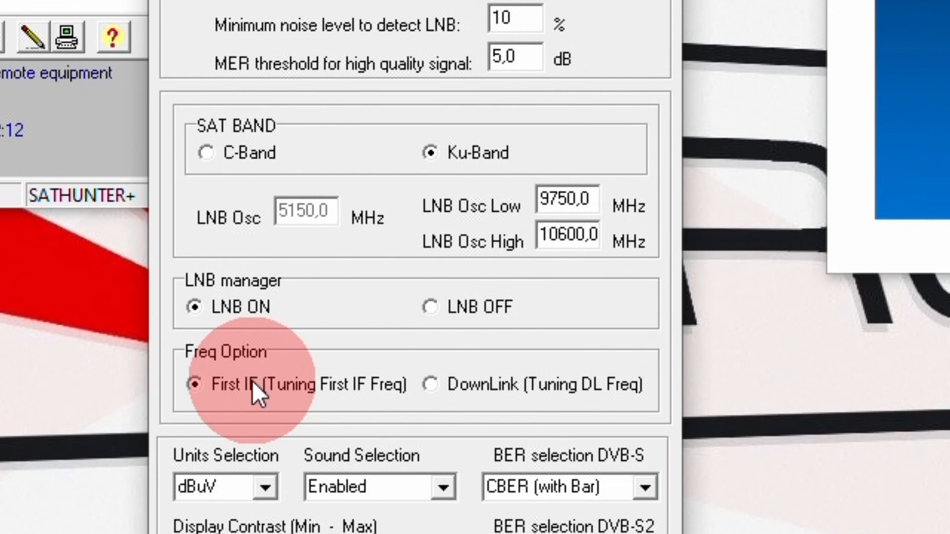
mouse_move(467, 418)
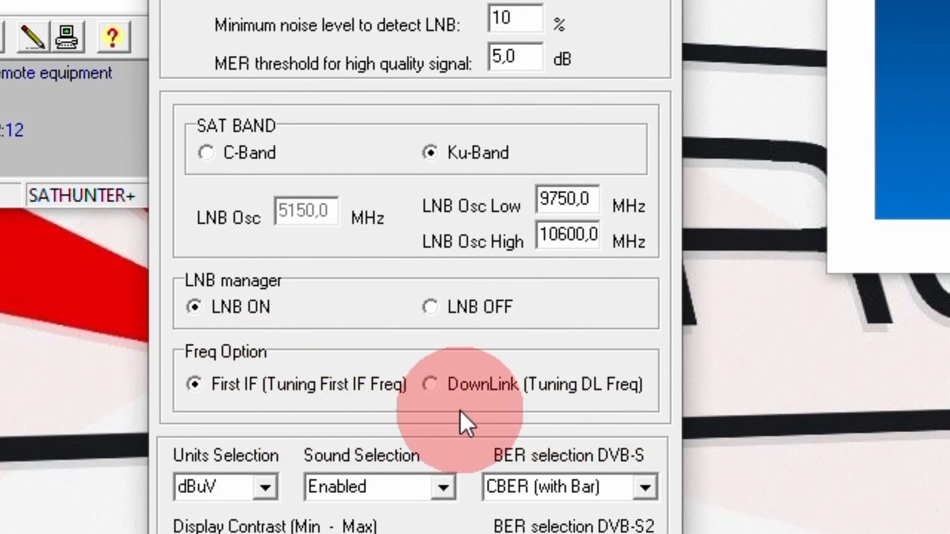
mouse_move(467, 421)
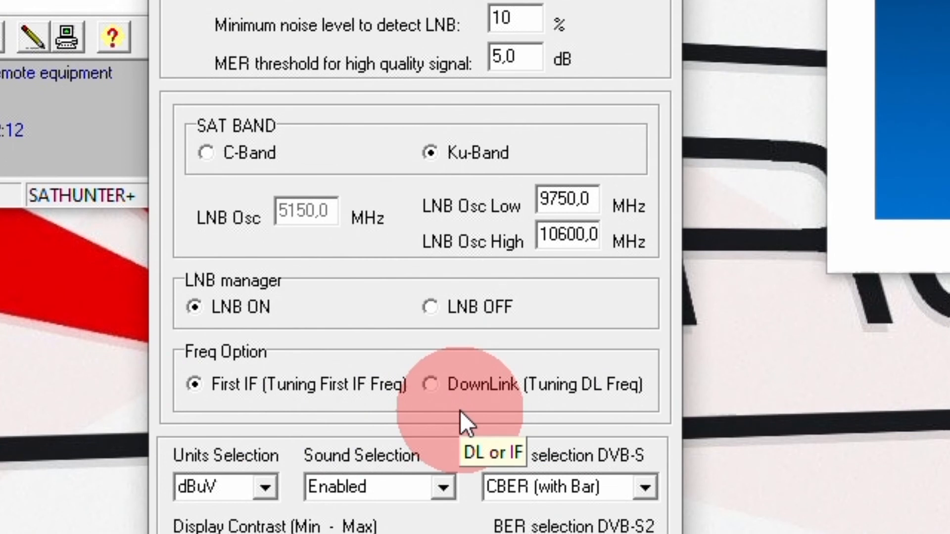
scroll("down", 3)
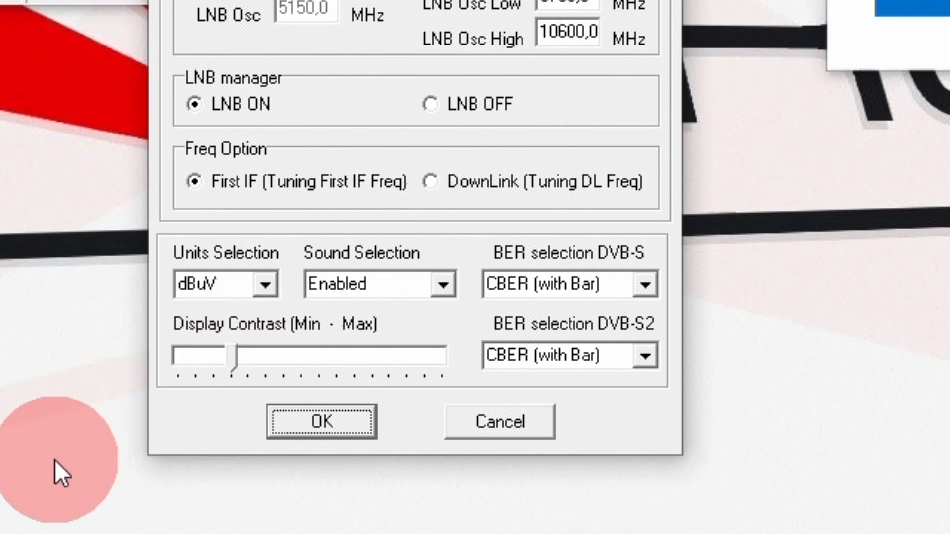
Review Units, contrast and both BER dropdowns, keep CBER (with Bar), and confirm with OK
left_click(265, 284)
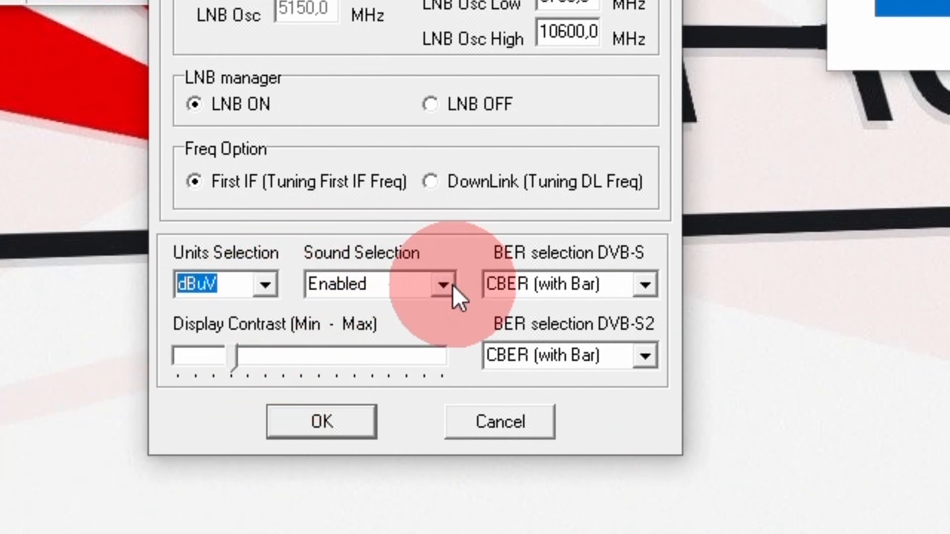
left_click(266, 356)
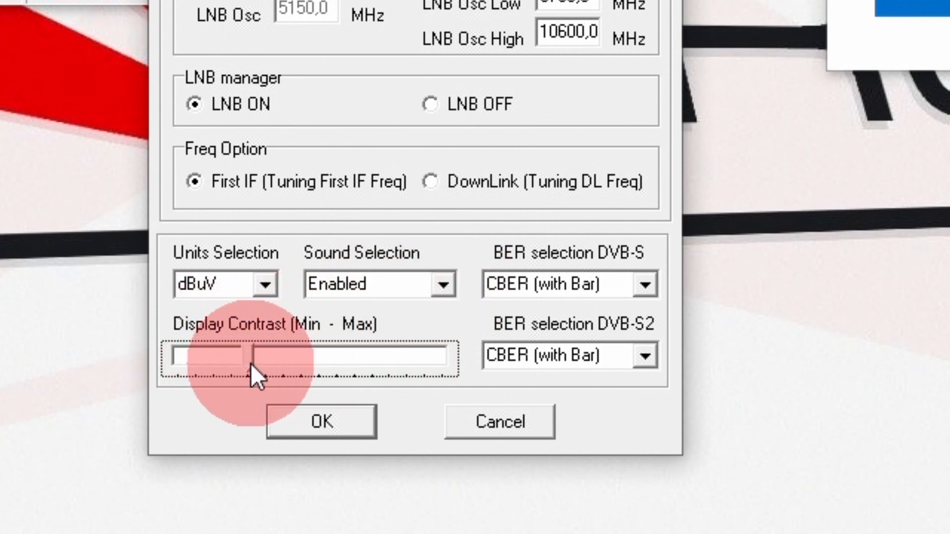
mouse_move(524, 272)
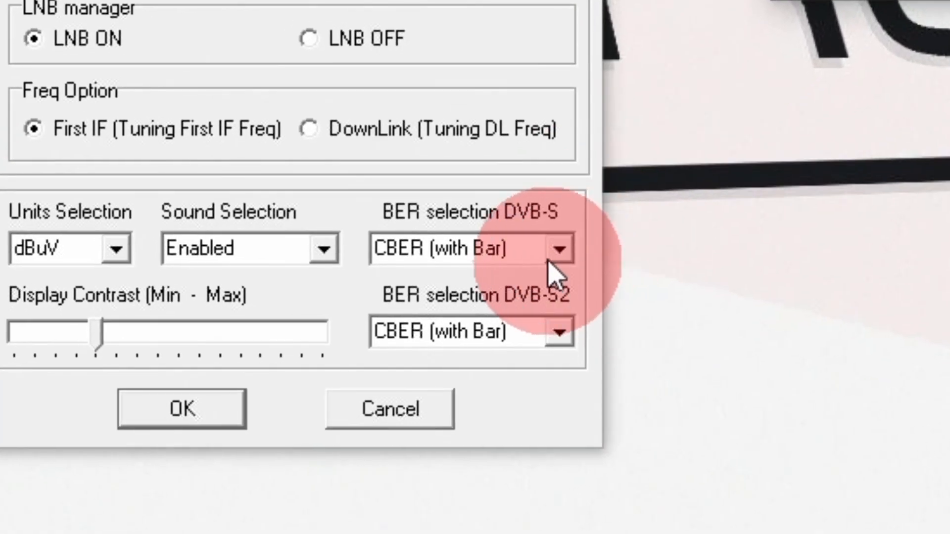
left_click(559, 248)
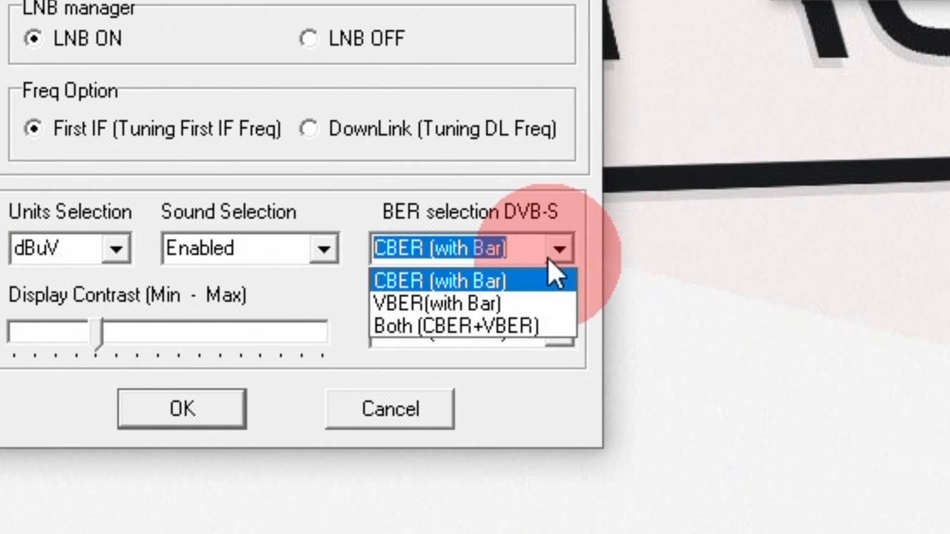
mouse_move(461, 288)
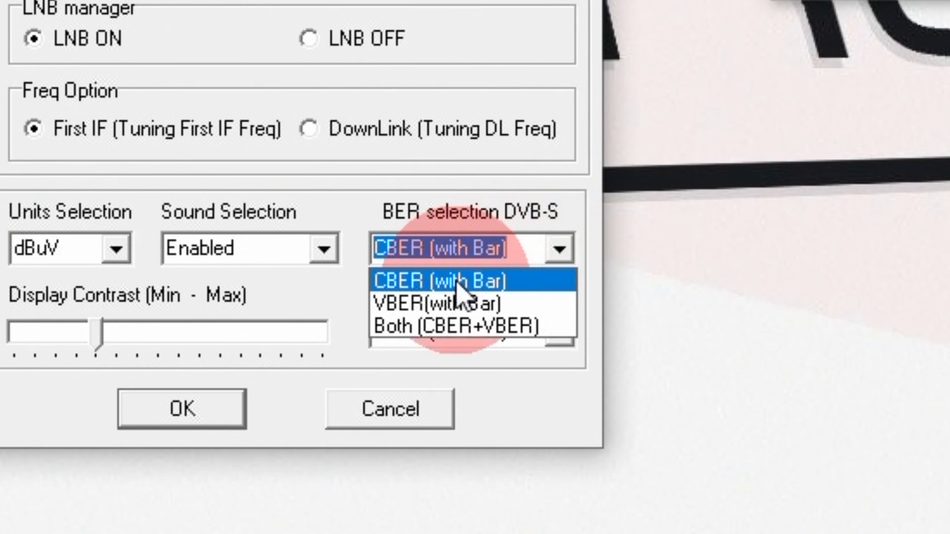
mouse_move(442, 303)
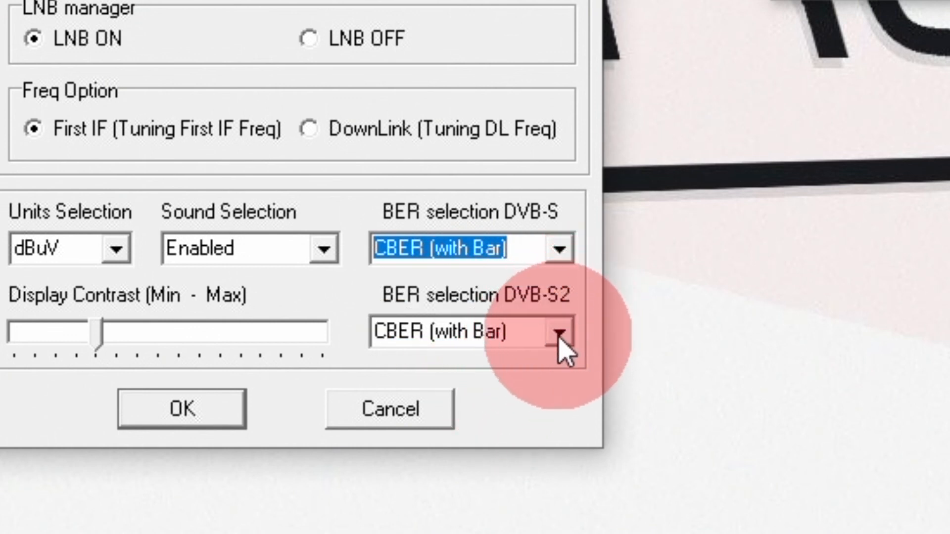
left_click(561, 332)
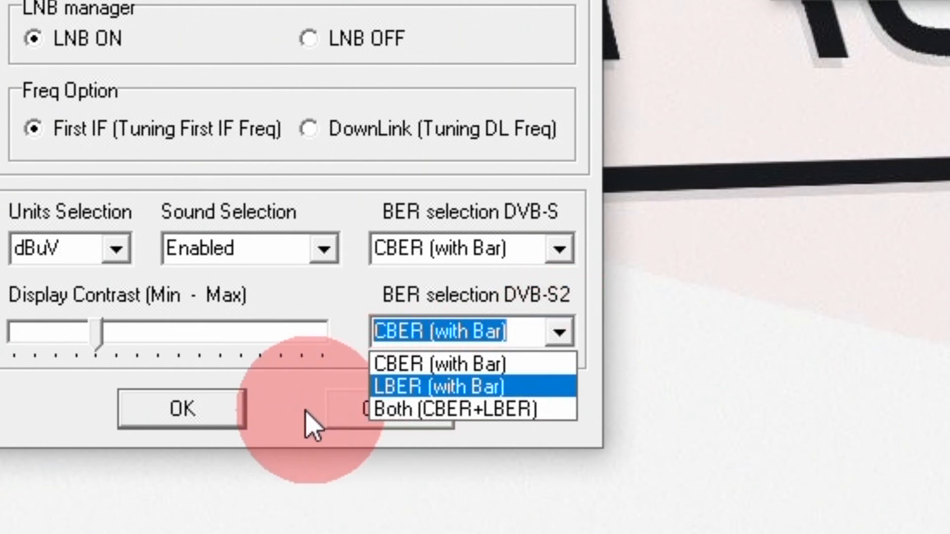
left_click(439, 364)
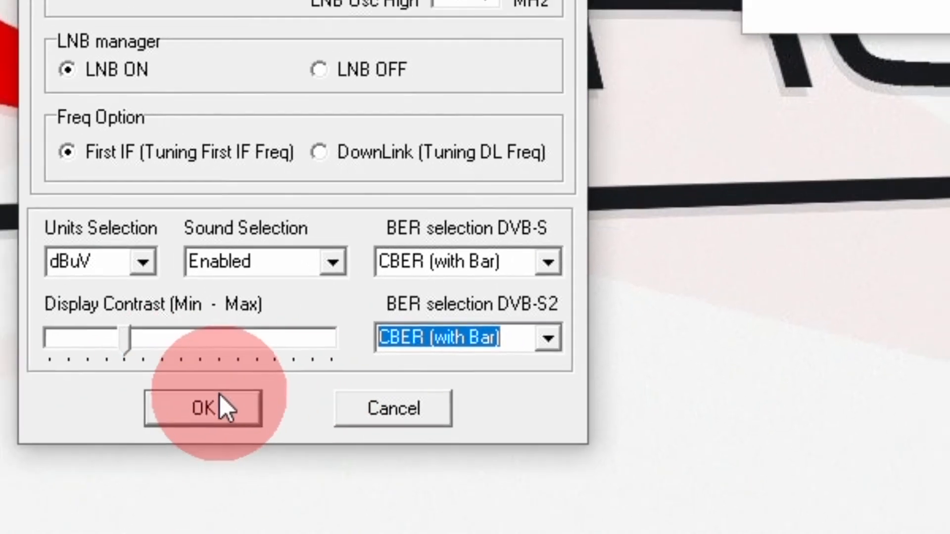
left_click(203, 407)
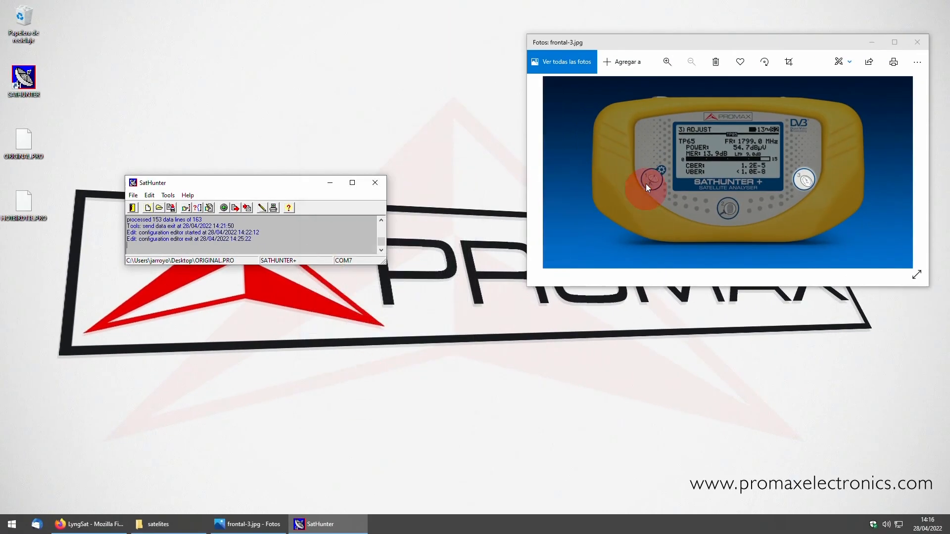